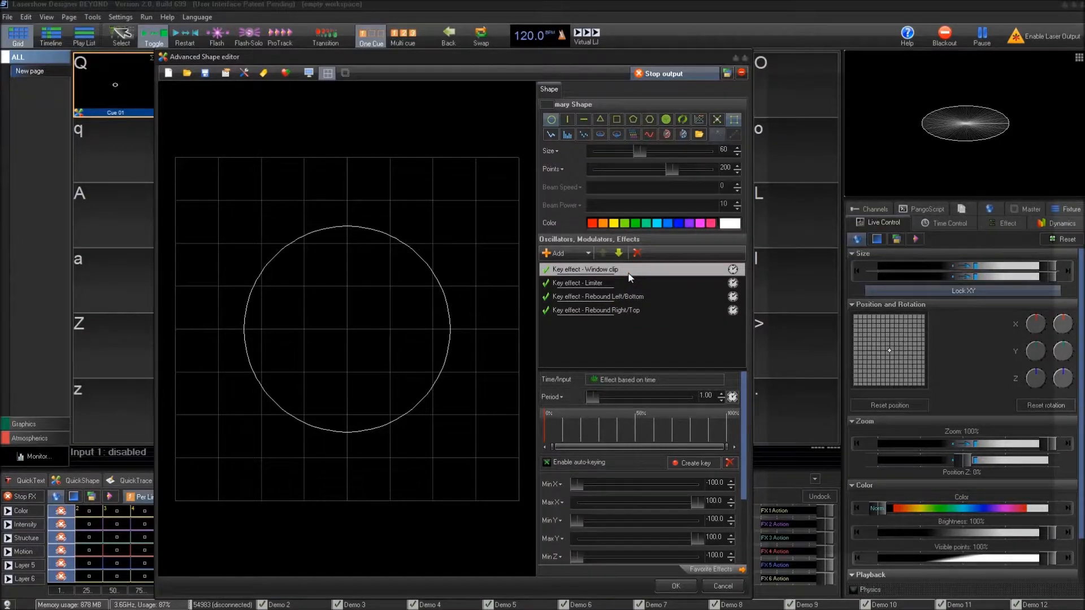
# Step: Show the Window clip effect's settings under the Limiter
pyautogui.click(582, 283)
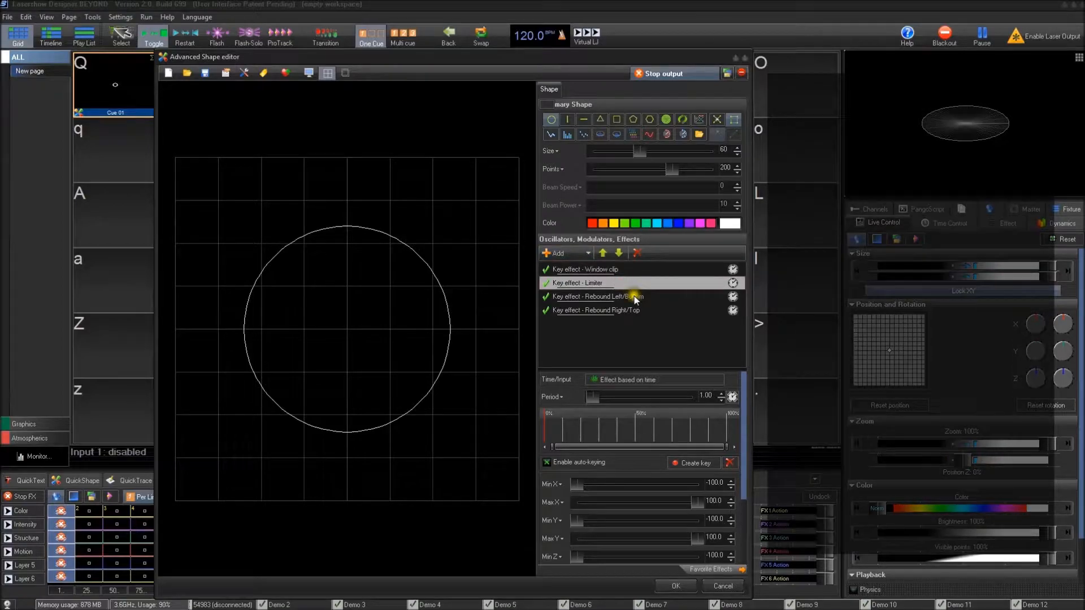
pyautogui.click(559, 253)
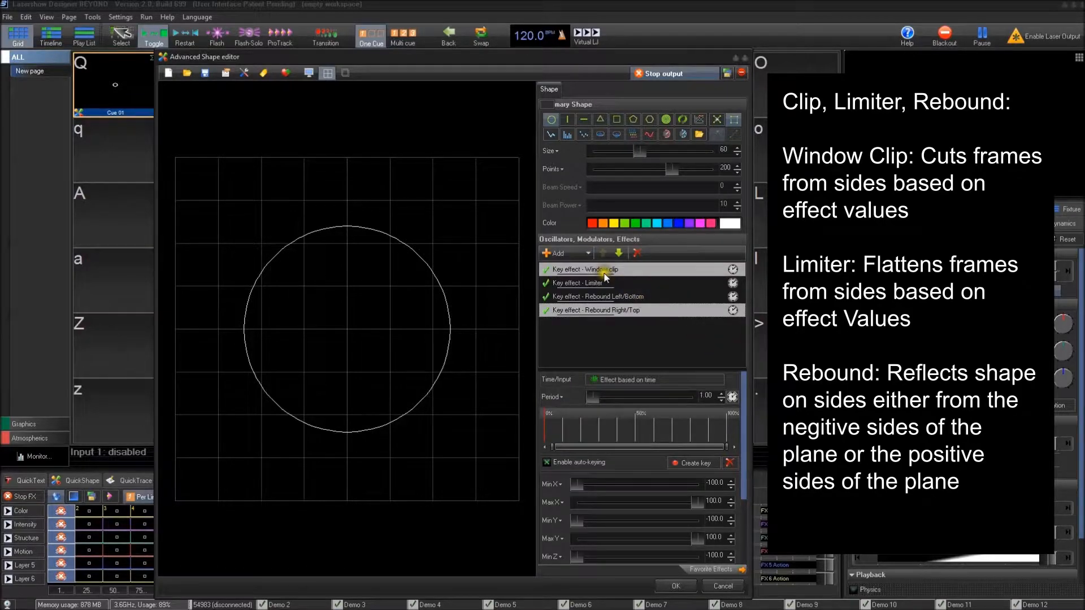
pyautogui.click(601, 269)
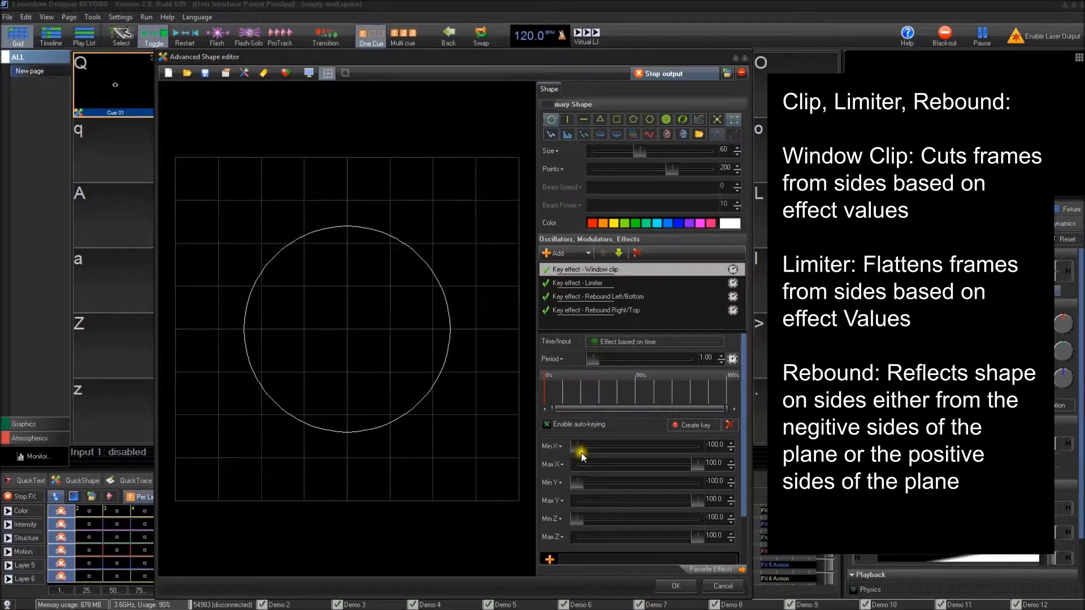
# Step: Narrow Window clip Min/Max X and Y until four short corner arcs remain
pyautogui.moveTo(585, 444); pyautogui.dragTo(609, 444)
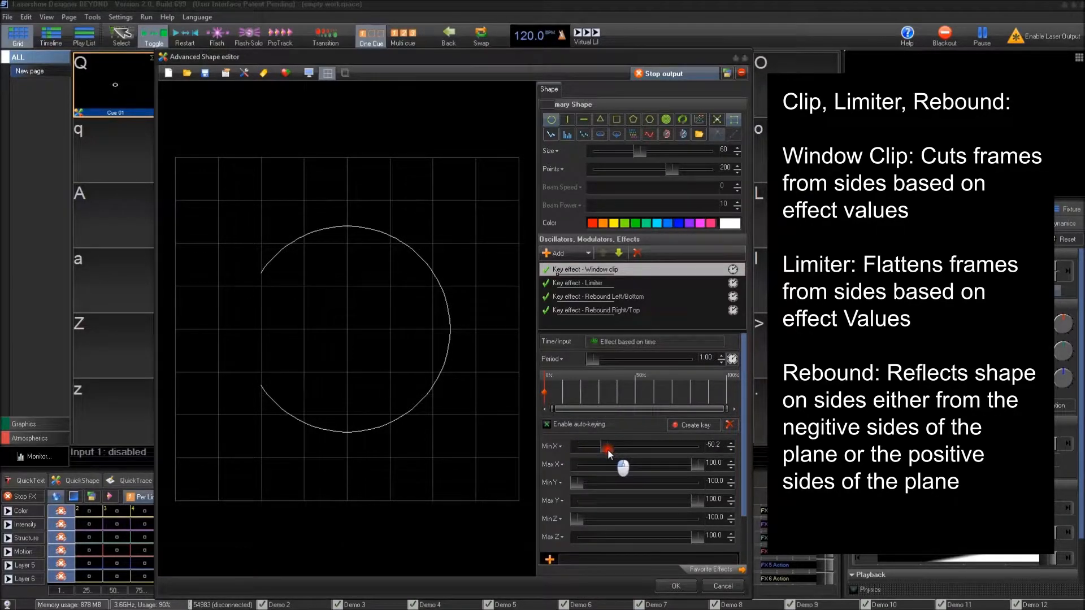
pyautogui.moveTo(607, 447); pyautogui.dragTo(592, 446)
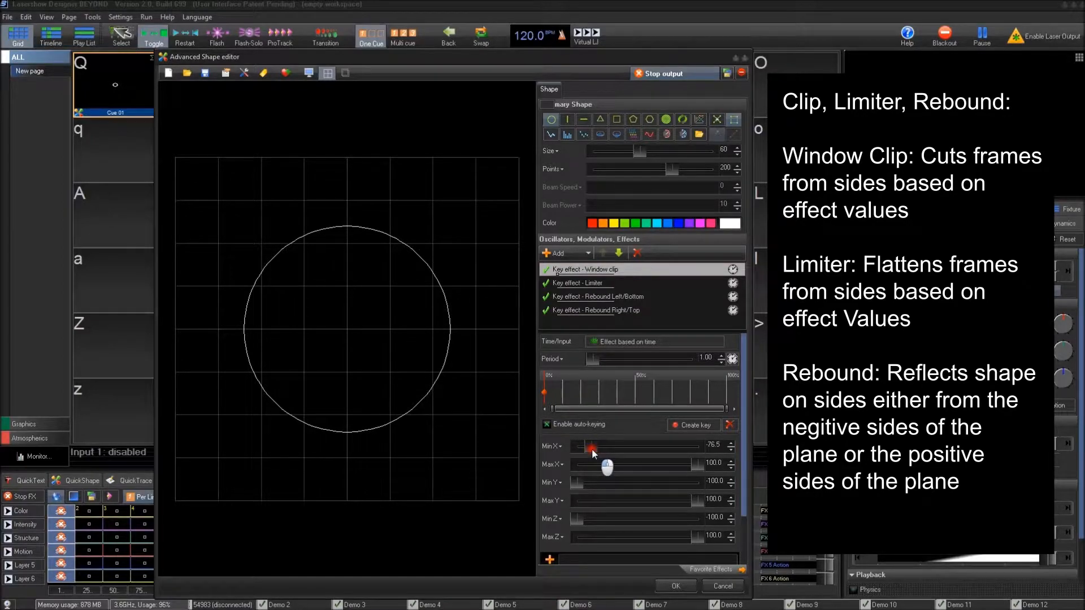
pyautogui.moveTo(592, 446); pyautogui.dragTo(607, 446)
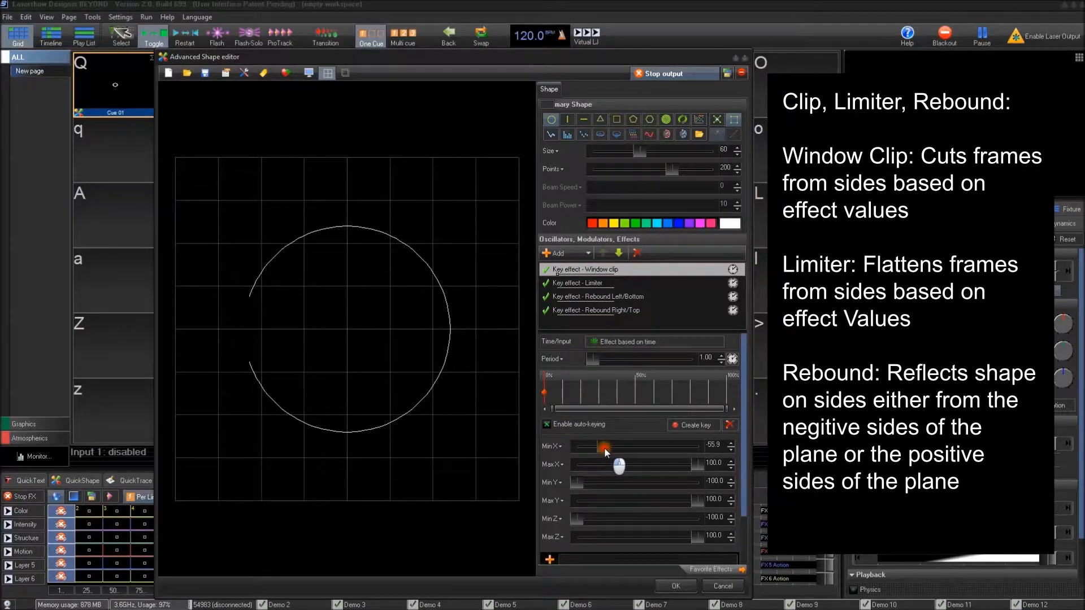
pyautogui.moveTo(604, 447); pyautogui.dragTo(613, 446)
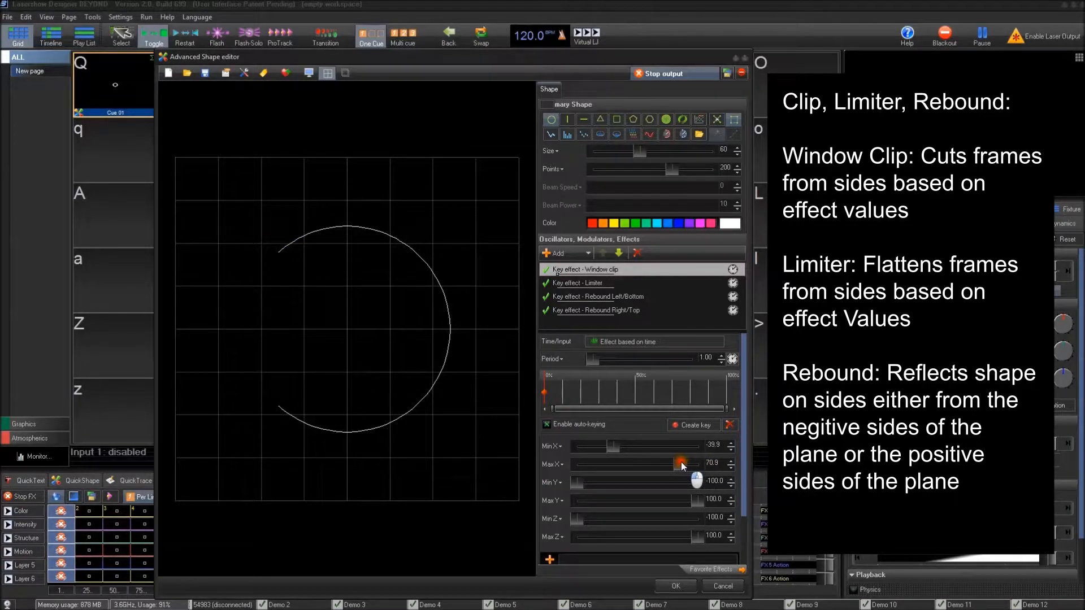
pyautogui.moveTo(679, 463); pyautogui.dragTo(658, 462)
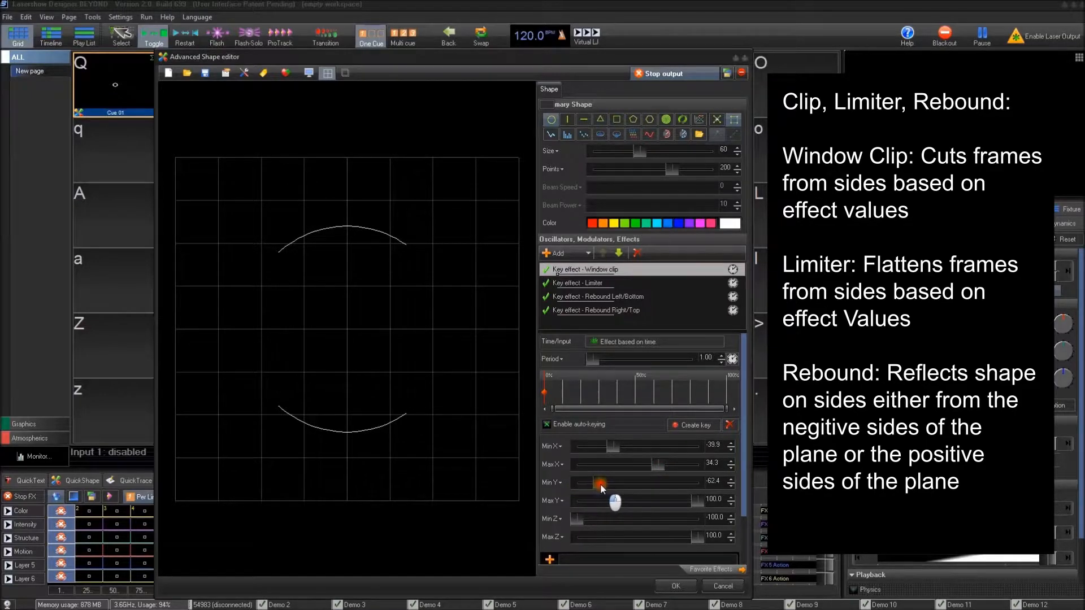
pyautogui.moveTo(600, 482); pyautogui.dragTo(603, 482)
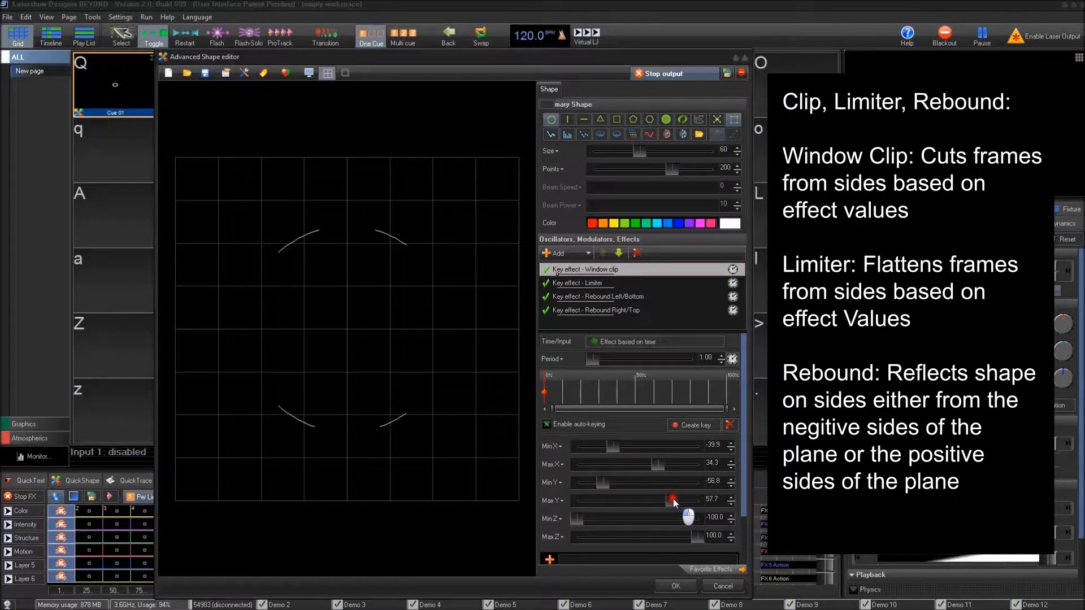
pyautogui.moveTo(672, 463); pyautogui.dragTo(649, 463)
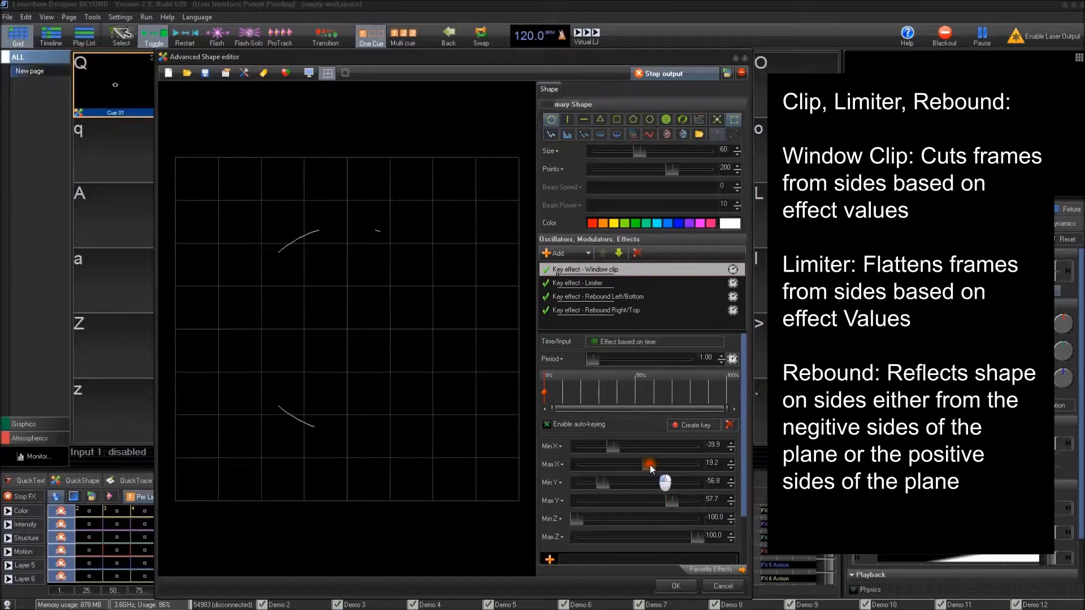
pyautogui.moveTo(651, 462); pyautogui.dragTo(605, 444)
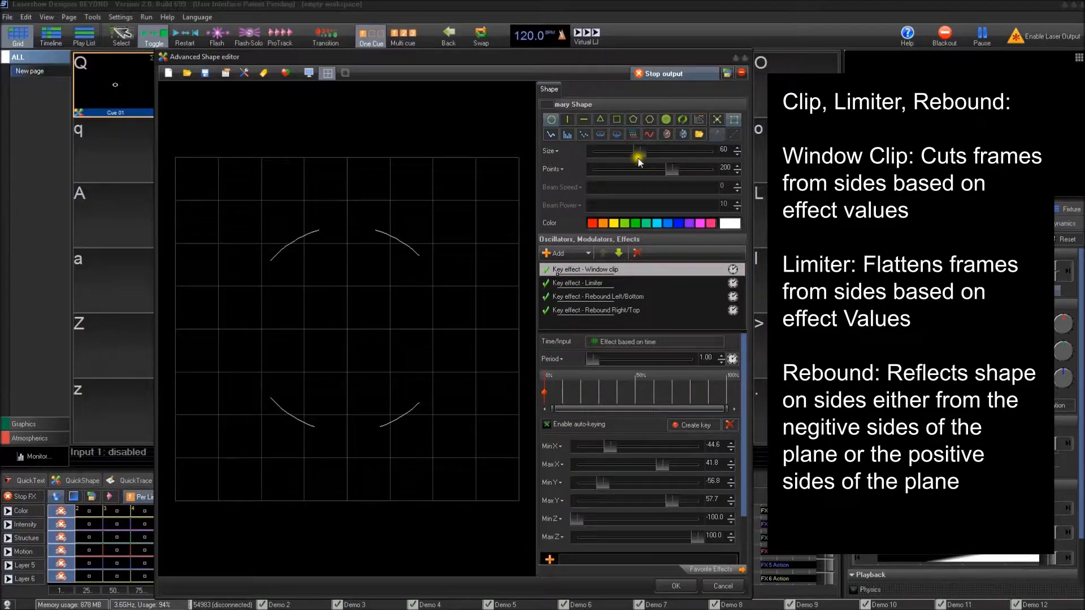
# Step: Shrink and enlarge the clipped circle's Size slider, finishing at 61
pyautogui.moveTo(638, 151); pyautogui.dragTo(631, 150)
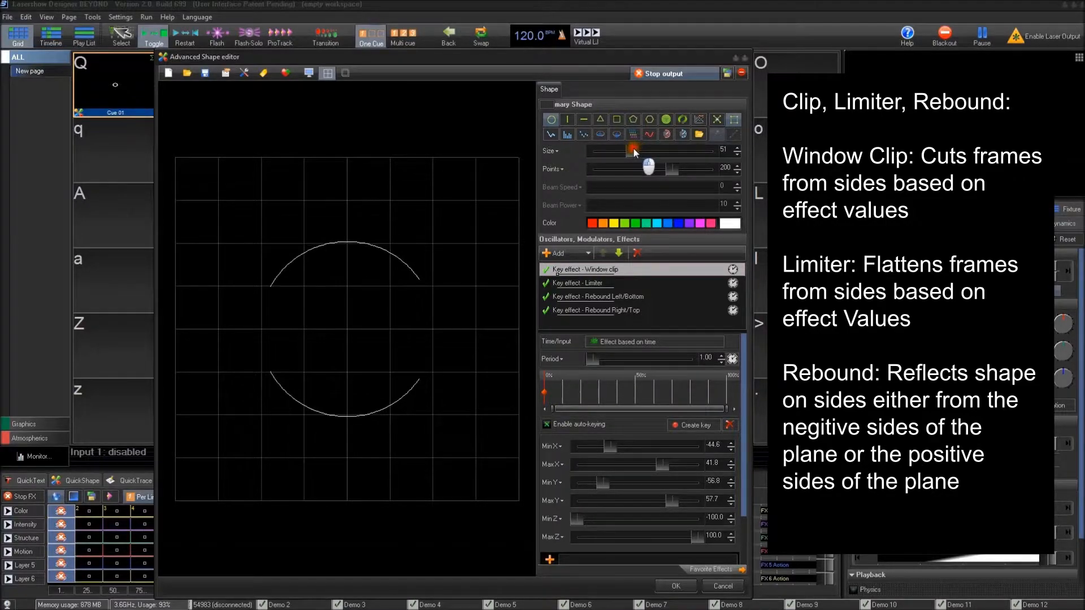
pyautogui.moveTo(632, 151); pyautogui.dragTo(617, 150)
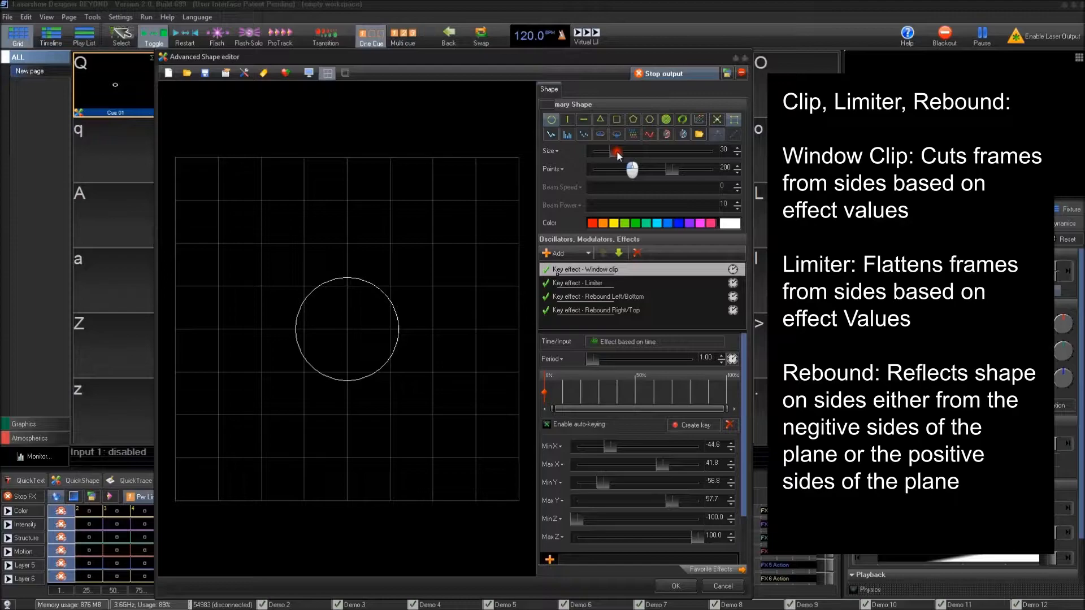
pyautogui.moveTo(616, 151); pyautogui.dragTo(643, 151)
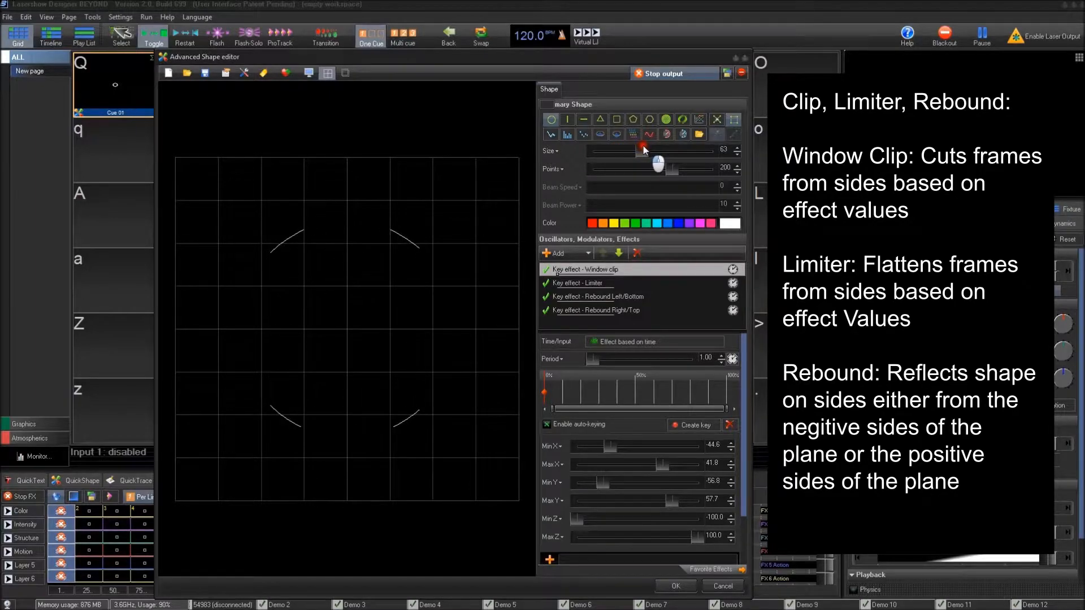
pyautogui.moveTo(639, 151); pyautogui.dragTo(653, 150)
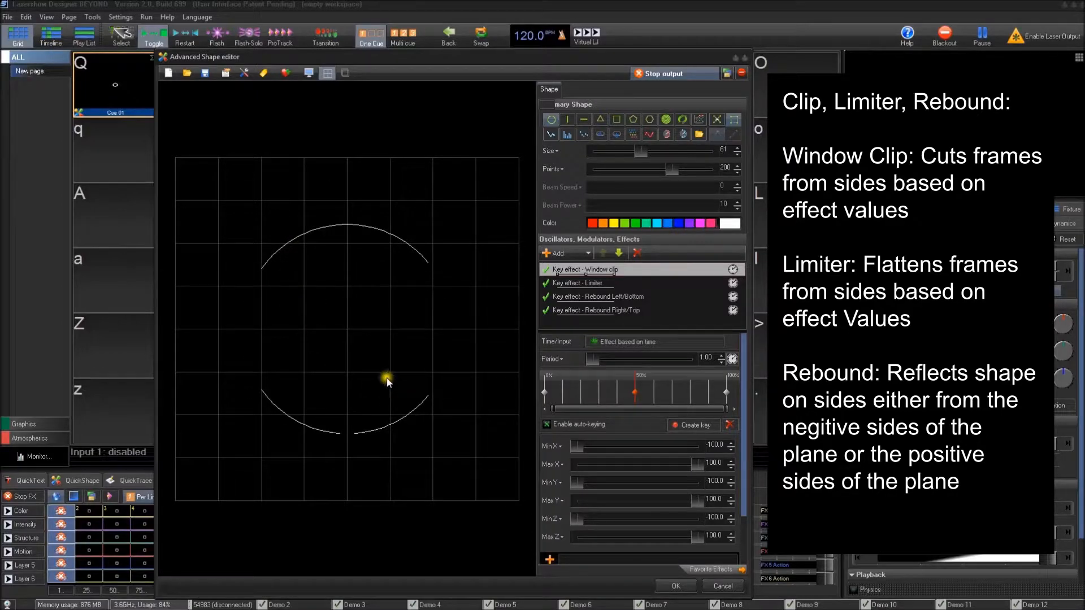
# Step: Disable Window clip, test Limiter Min X, and show Rebound Left/Bottom settings
pyautogui.click(577, 283)
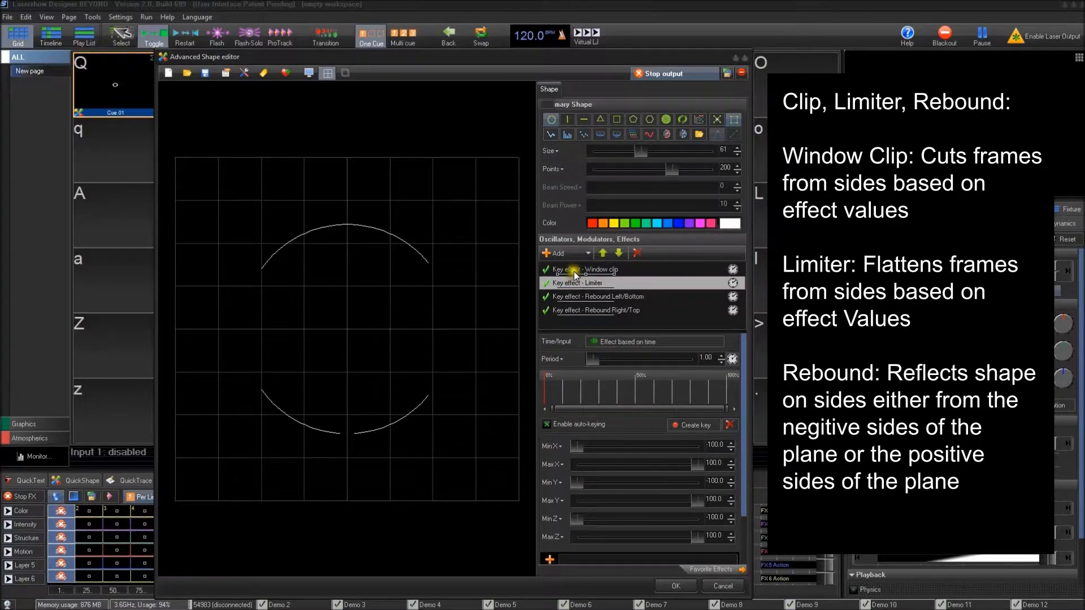
pyautogui.click(545, 270)
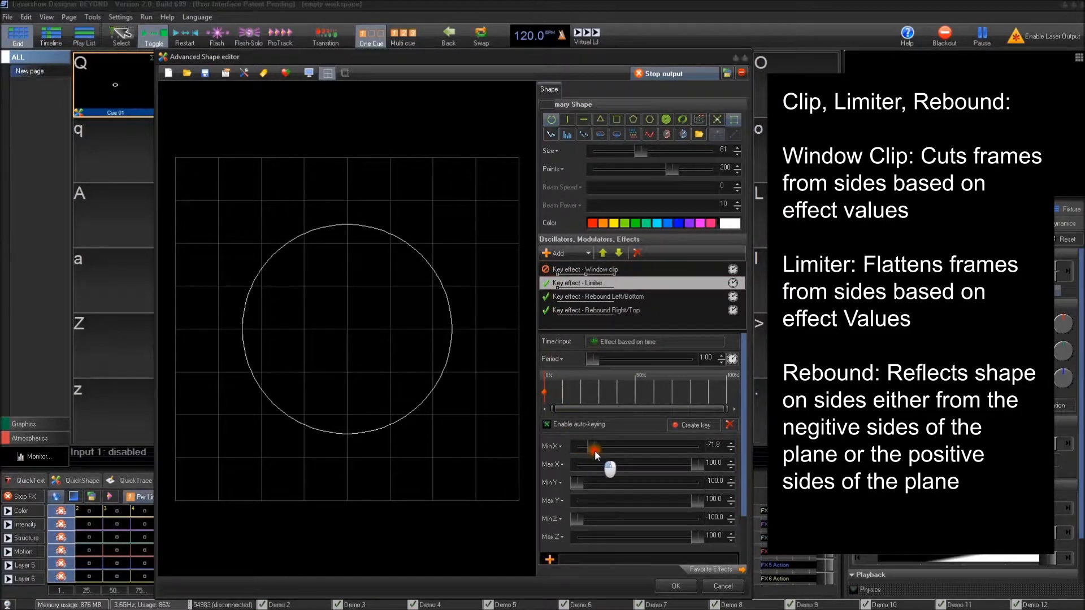
pyautogui.moveTo(594, 448); pyautogui.dragTo(610, 448)
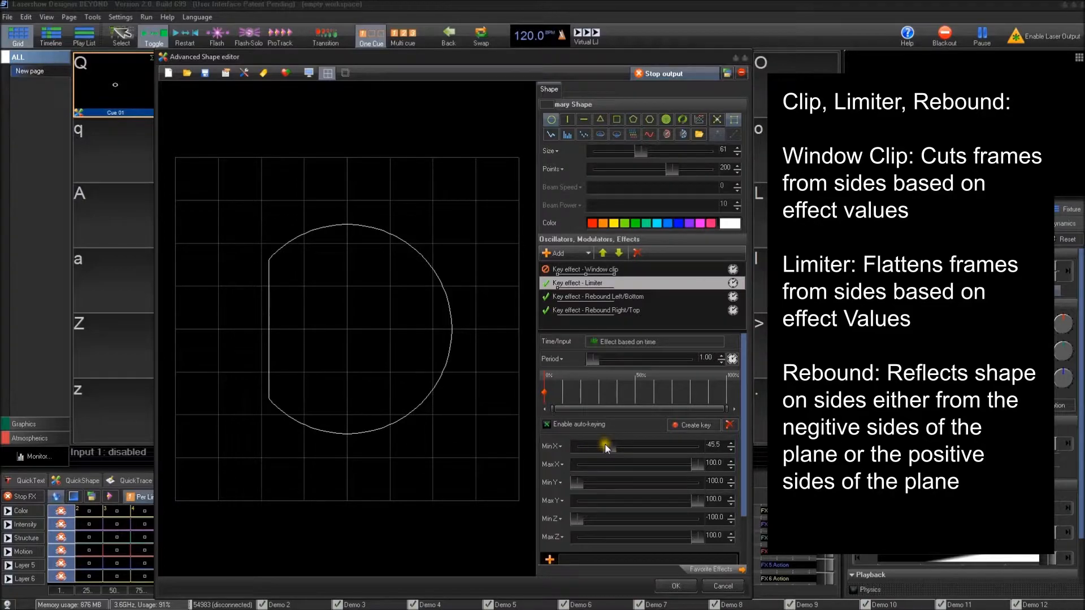
pyautogui.moveTo(719, 463); pyautogui.dragTo(668, 463)
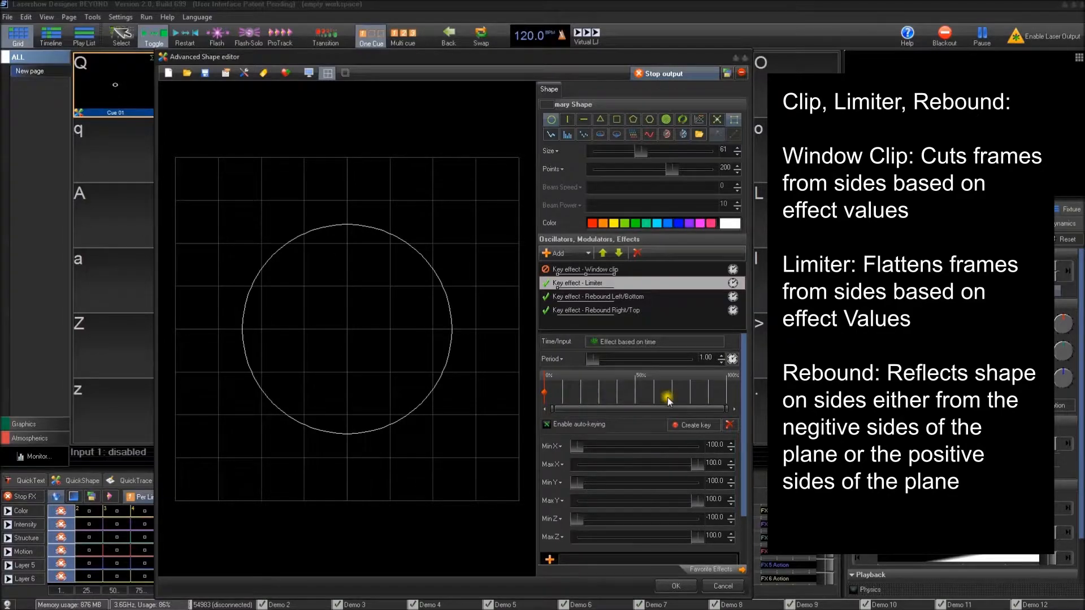
pyautogui.click(597, 296)
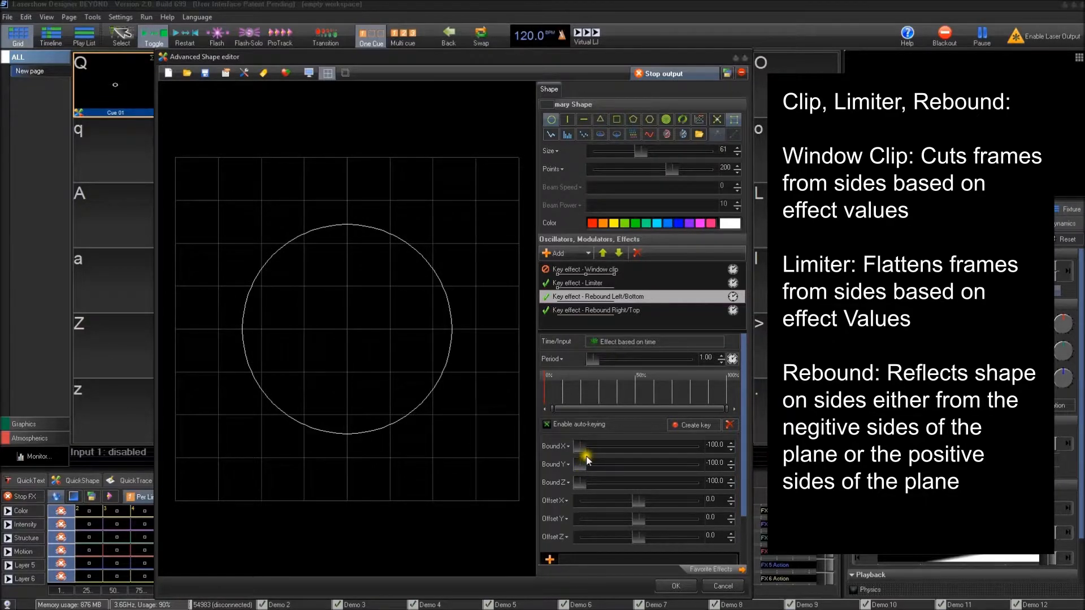
# Step: Drag the Rebound Left/Bottom bounds inward, folding the circle into a crescent
pyautogui.moveTo(586, 445); pyautogui.dragTo(609, 446)
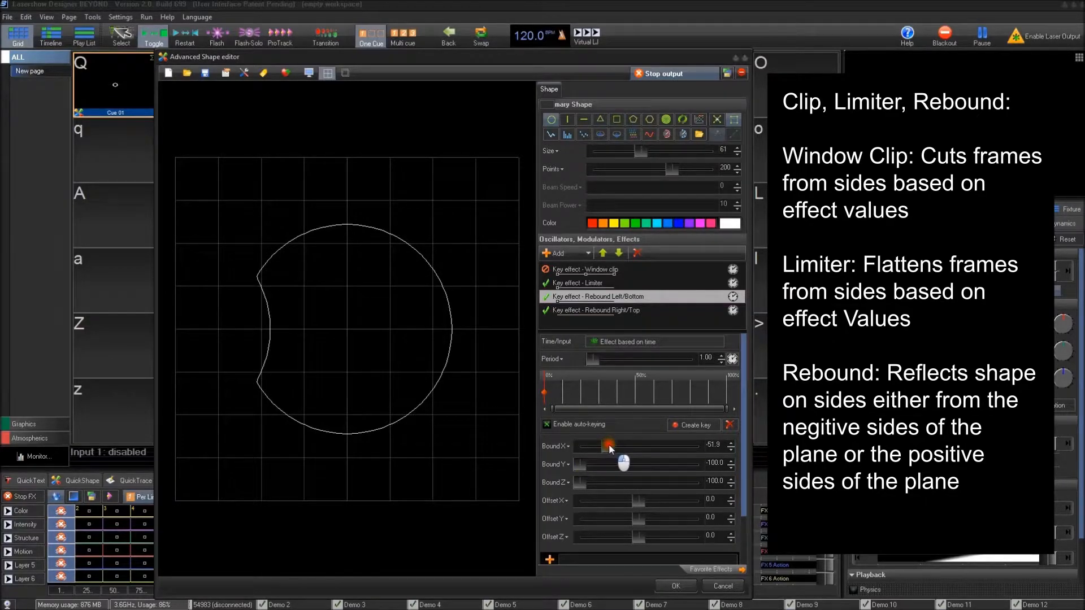
pyautogui.moveTo(607, 445); pyautogui.dragTo(633, 446)
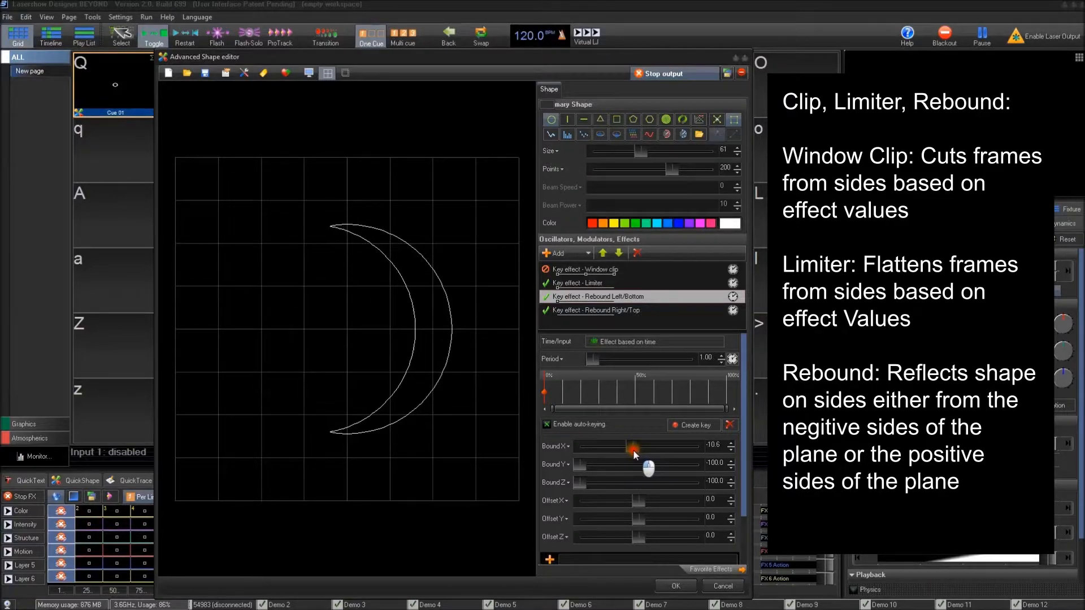
pyautogui.moveTo(633, 447); pyautogui.dragTo(669, 452)
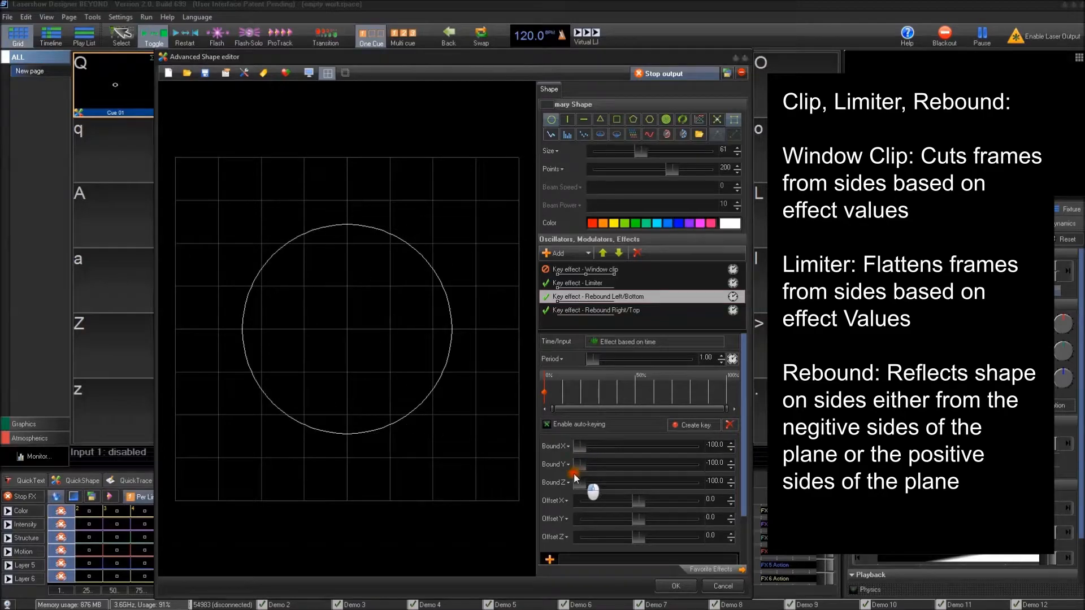
pyautogui.moveTo(583, 463); pyautogui.dragTo(637, 463)
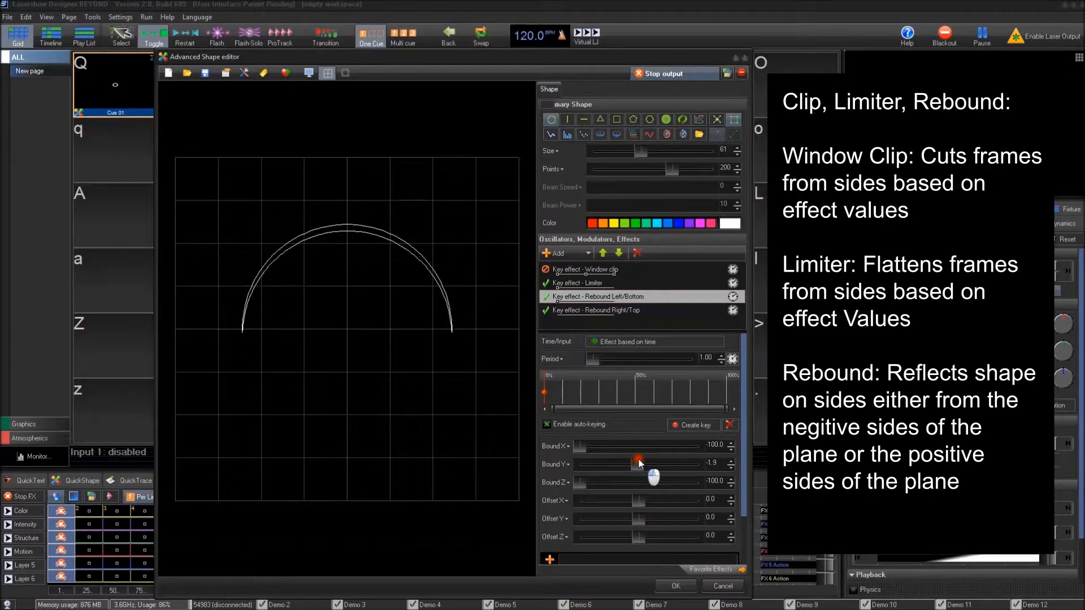
pyautogui.moveTo(636, 463); pyautogui.dragTo(579, 463)
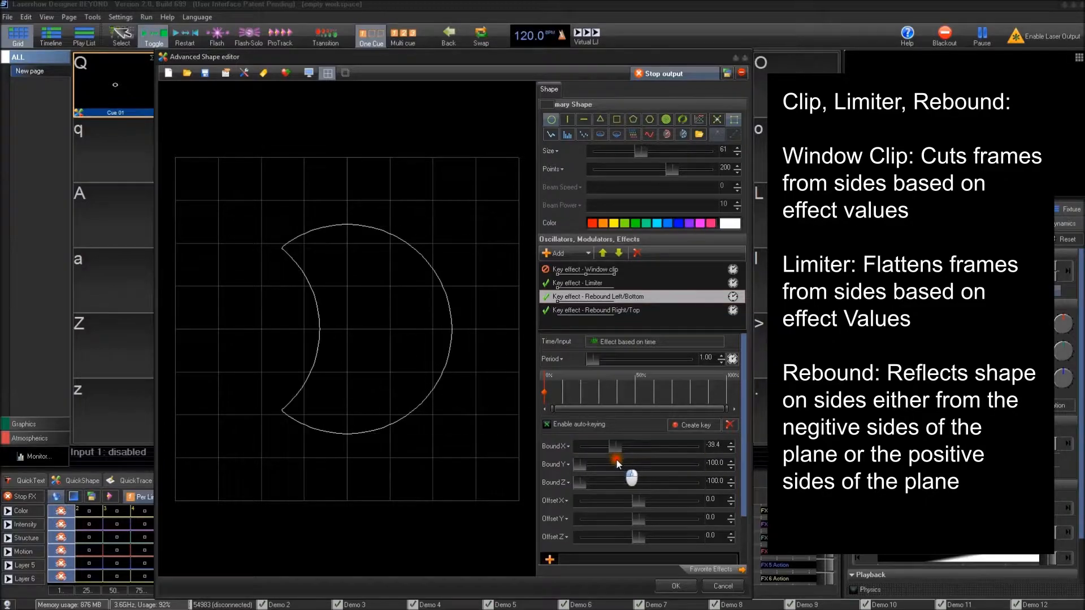
# Step: Return the Rebound left X bound to -100, restoring the full circle
pyautogui.moveTo(614, 459); pyautogui.dragTo(625, 462)
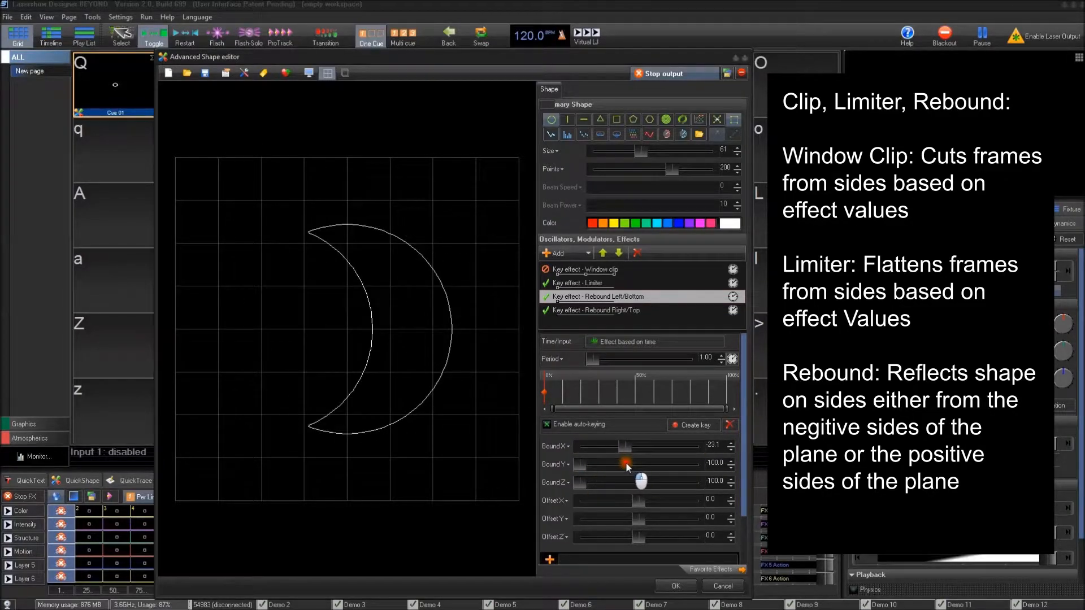
pyautogui.moveTo(626, 462); pyautogui.dragTo(579, 446)
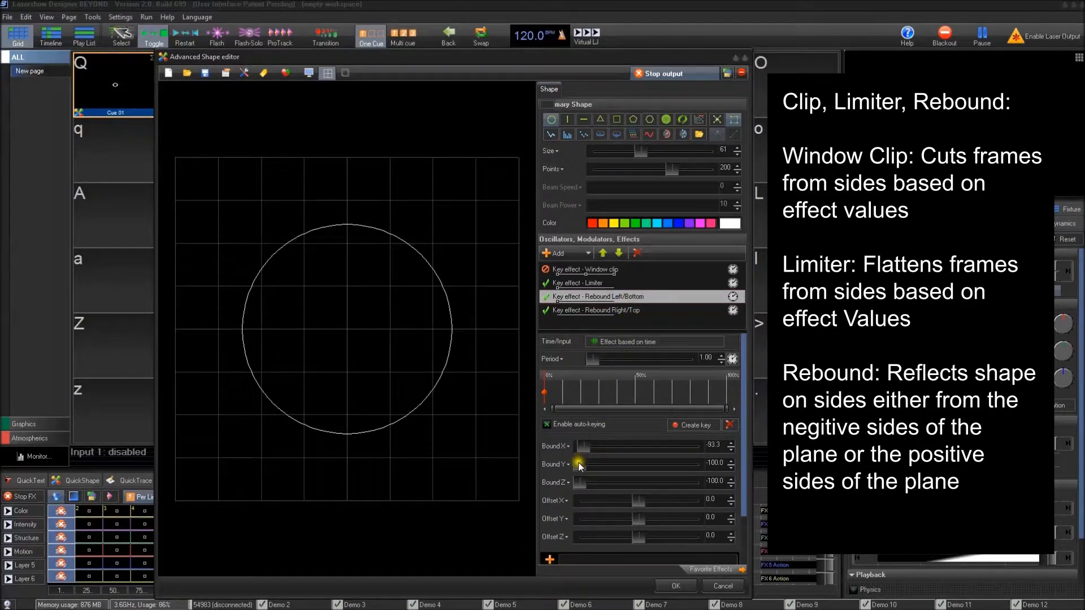
pyautogui.moveTo(579, 447); pyautogui.dragTo(662, 447)
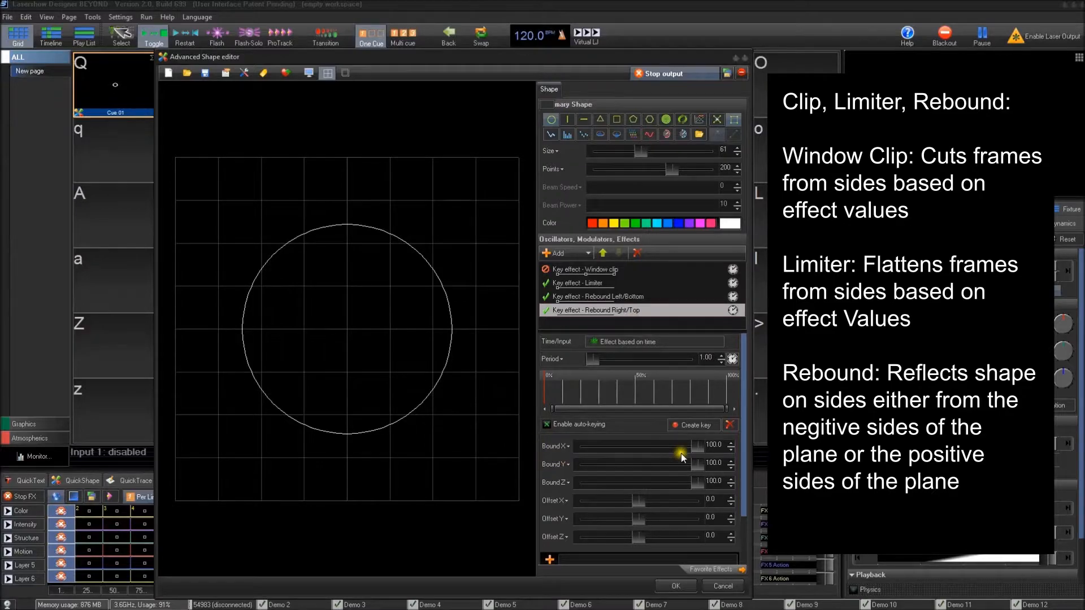
pyautogui.moveTo(677, 447); pyautogui.dragTo(648, 446)
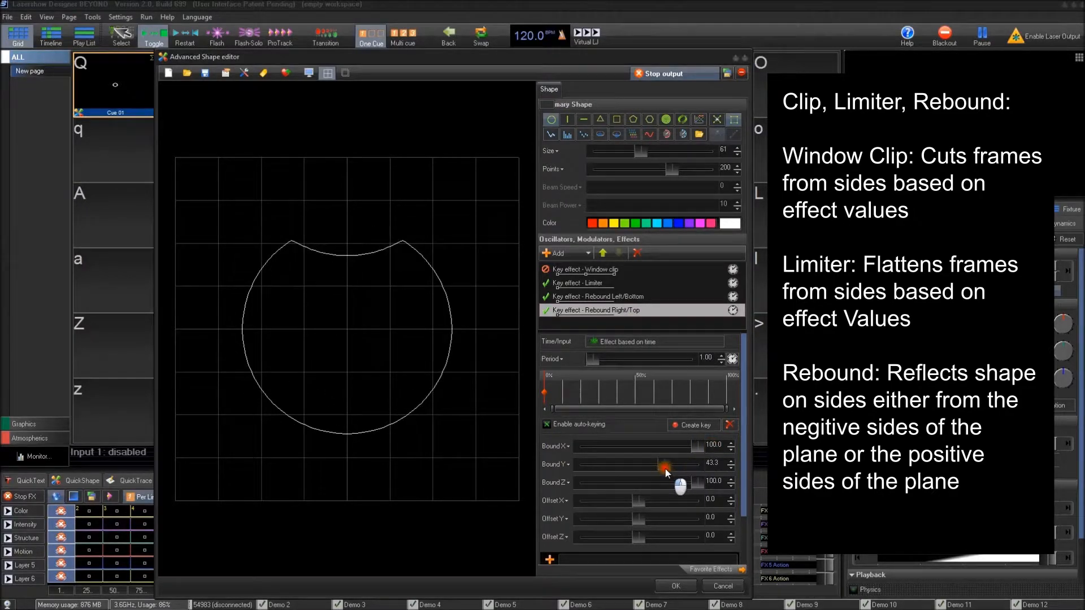
pyautogui.moveTo(677, 464); pyautogui.dragTo(652, 464)
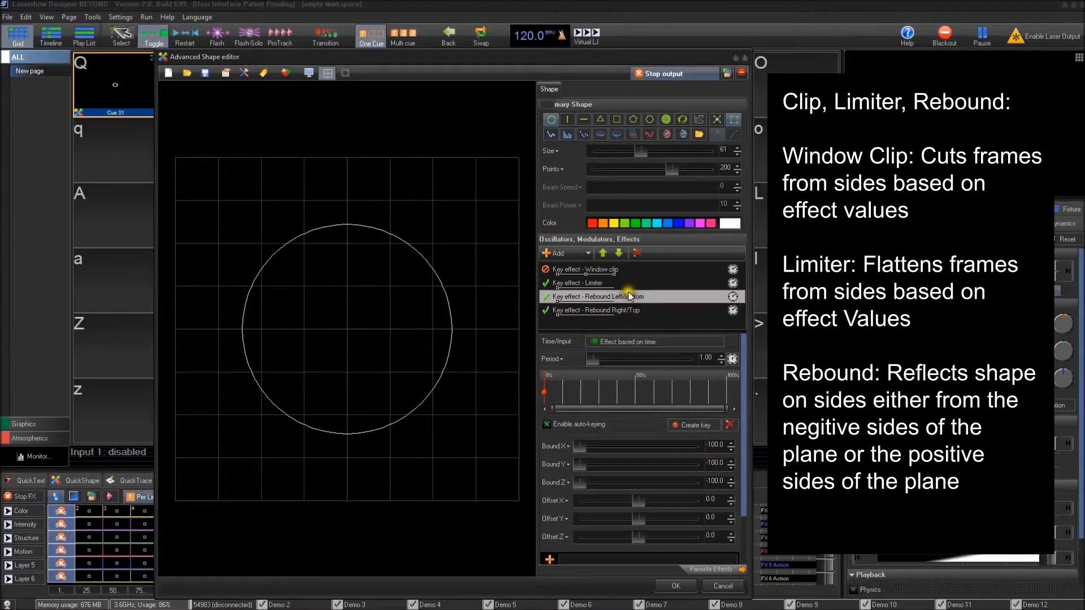
pyautogui.click(580, 282)
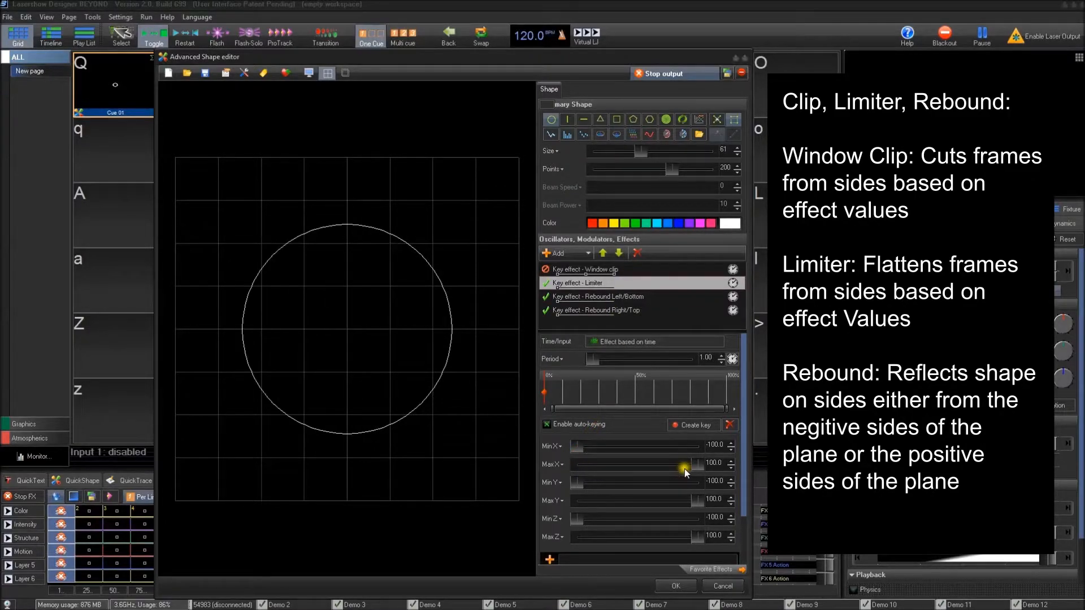
pyautogui.moveTo(684, 462); pyautogui.dragTo(678, 463)
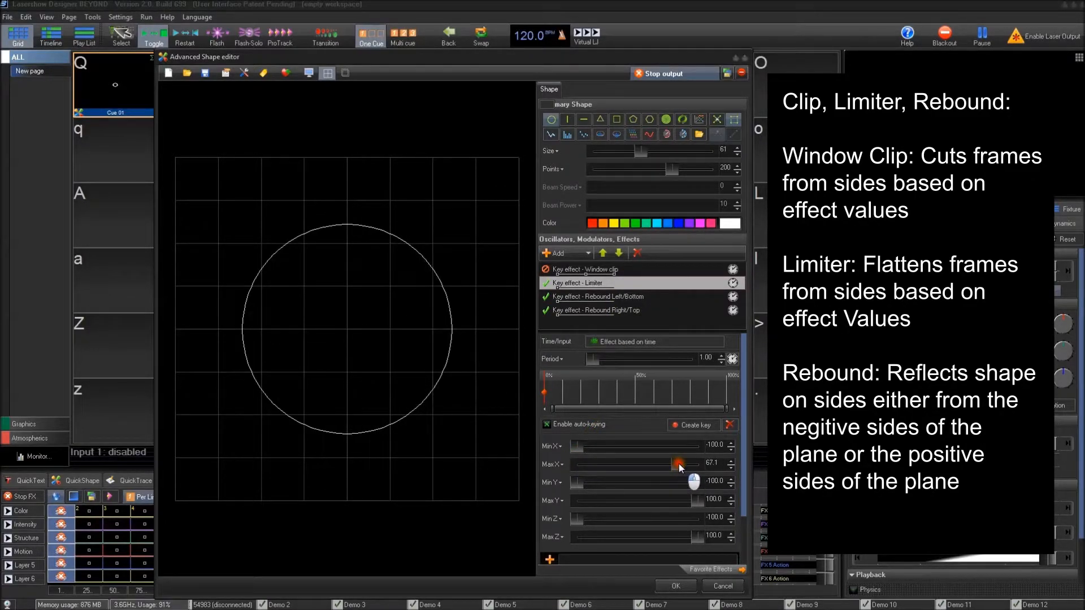
pyautogui.click(596, 296)
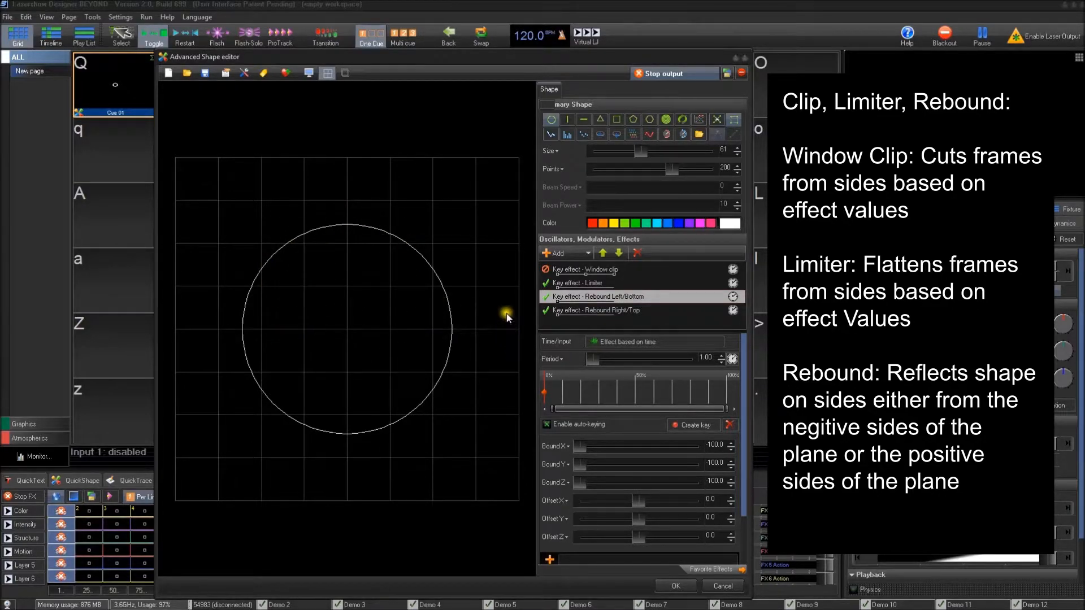
pyautogui.moveTo(478, 121)
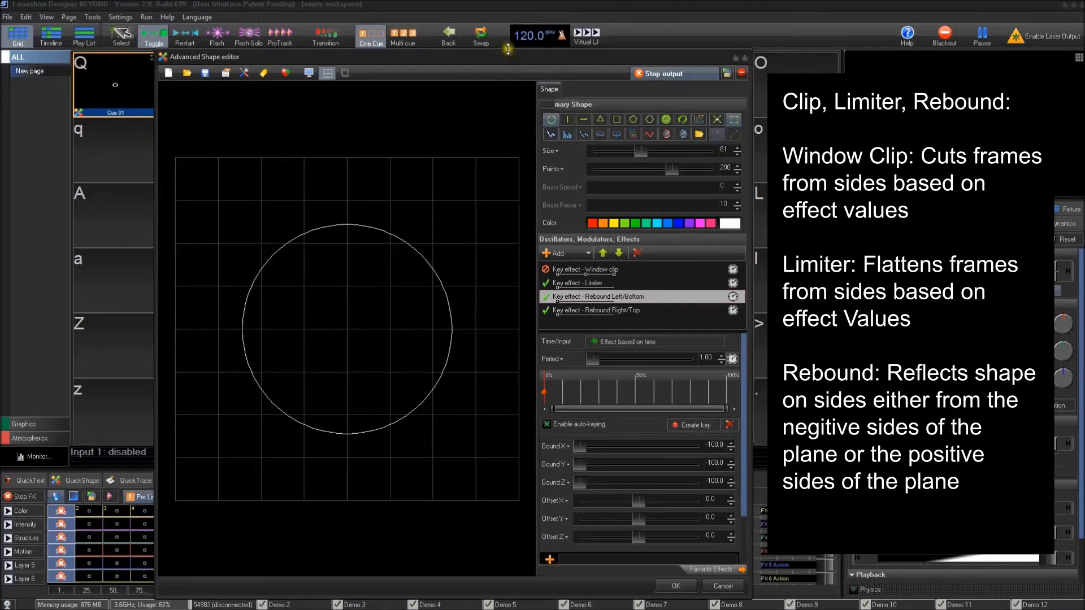
pyautogui.moveTo(502, 289)
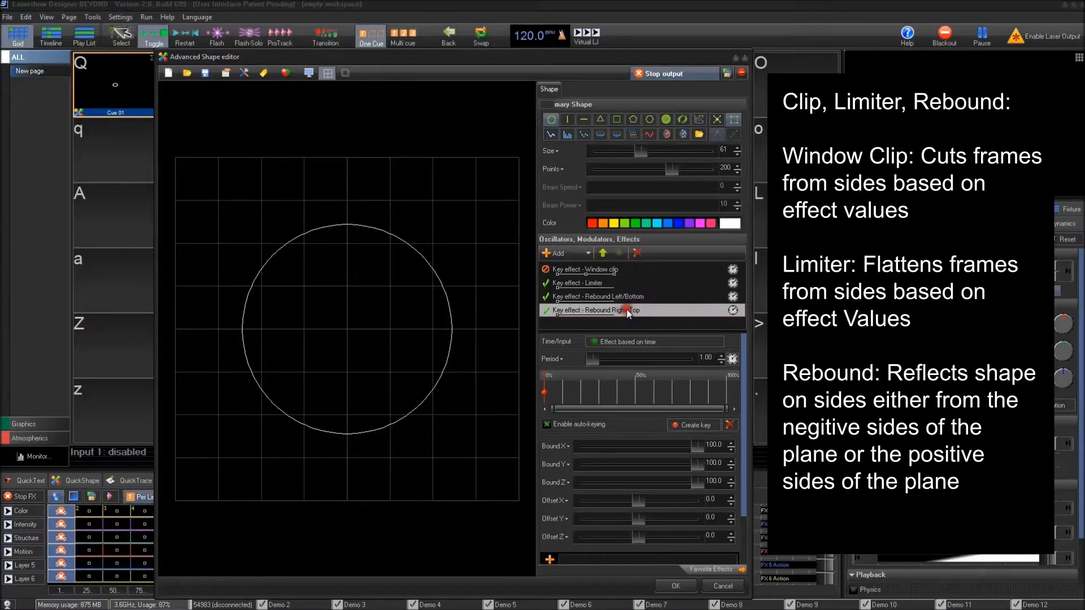
pyautogui.click(583, 269)
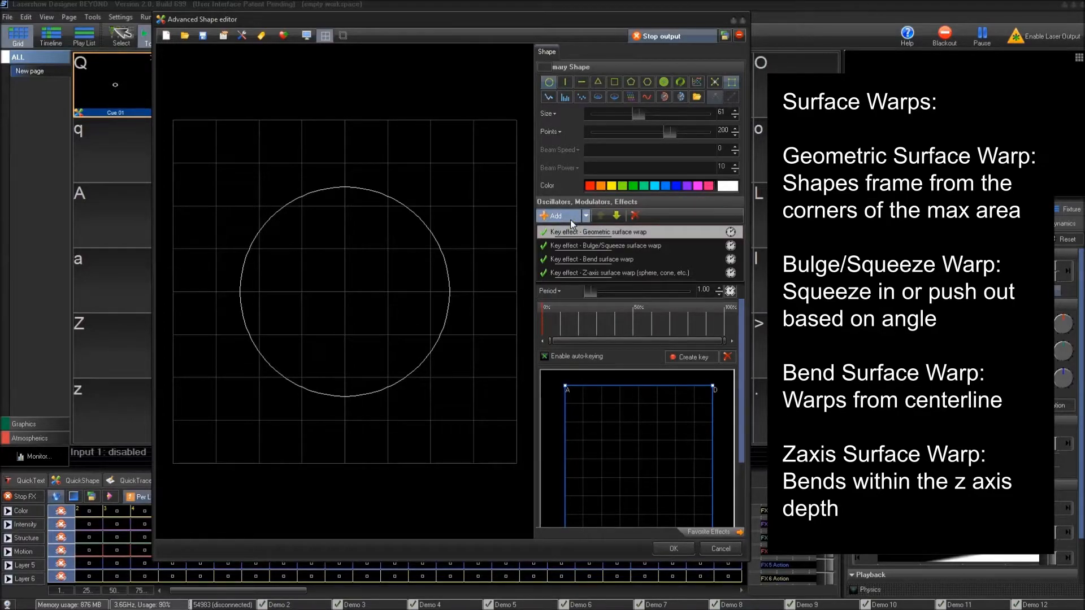
# Step: Open the Add list of effects to insert
pyautogui.click(556, 215)
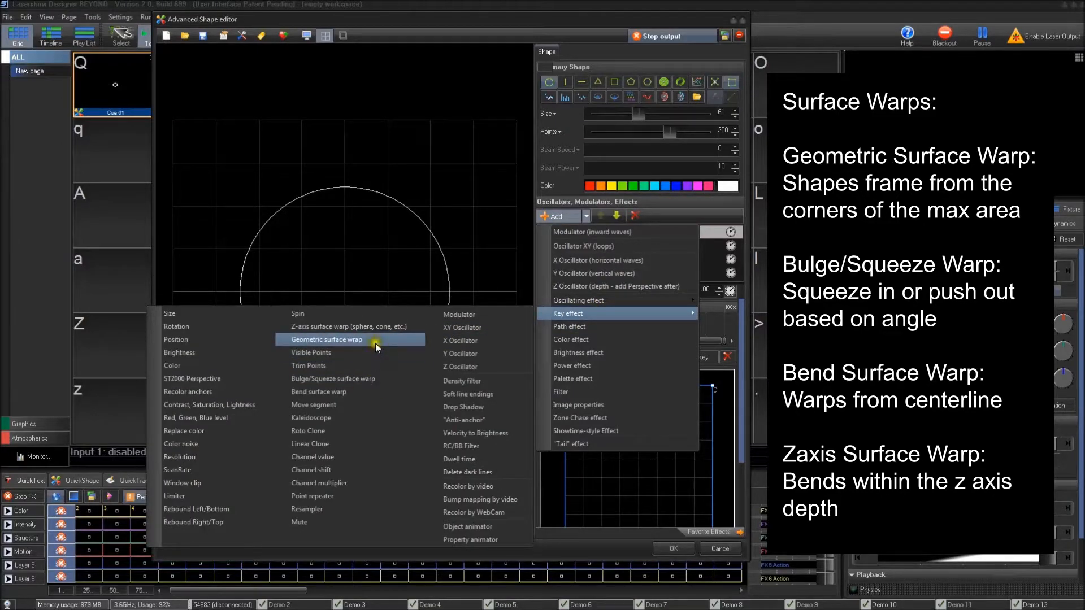
pyautogui.moveTo(384, 391)
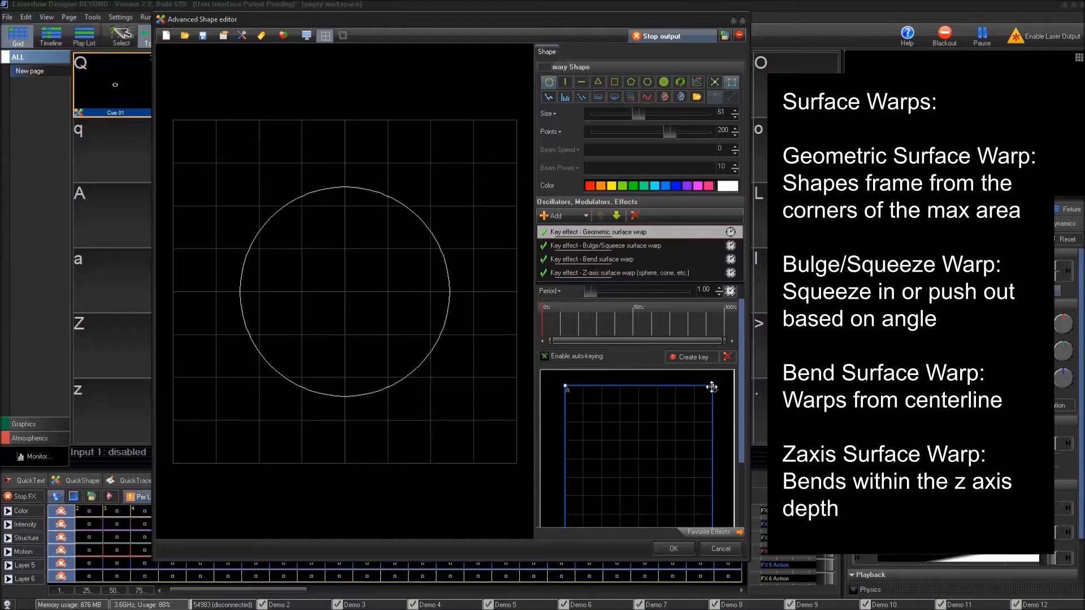
# Step: Drag Geometric surface warp corners to distort the circle, then reset the warp
pyautogui.moveTo(711, 386); pyautogui.dragTo(593, 486)
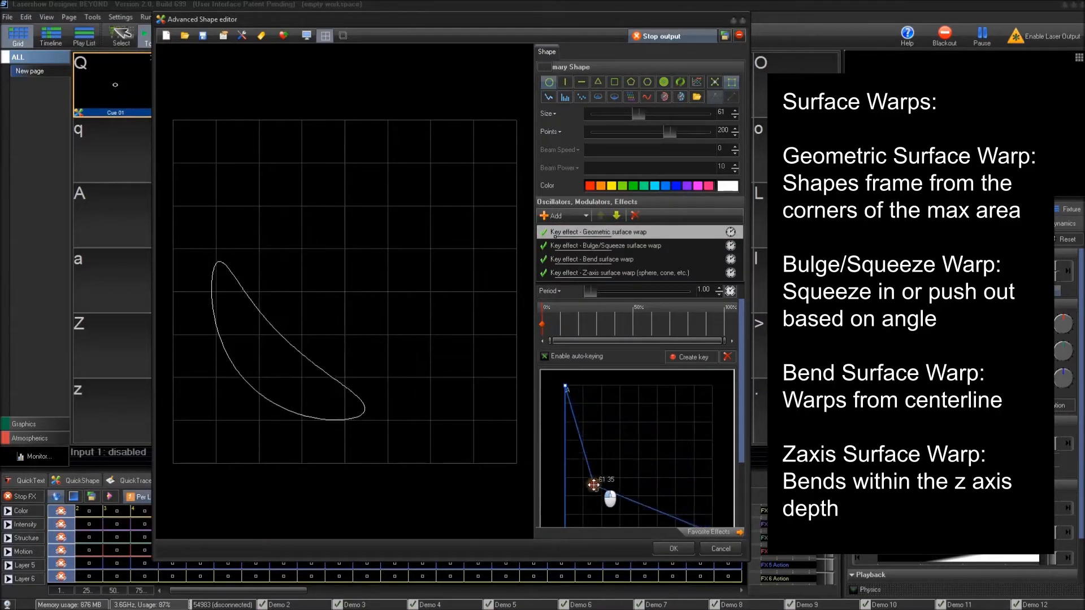
pyautogui.moveTo(592, 484); pyautogui.dragTo(671, 422)
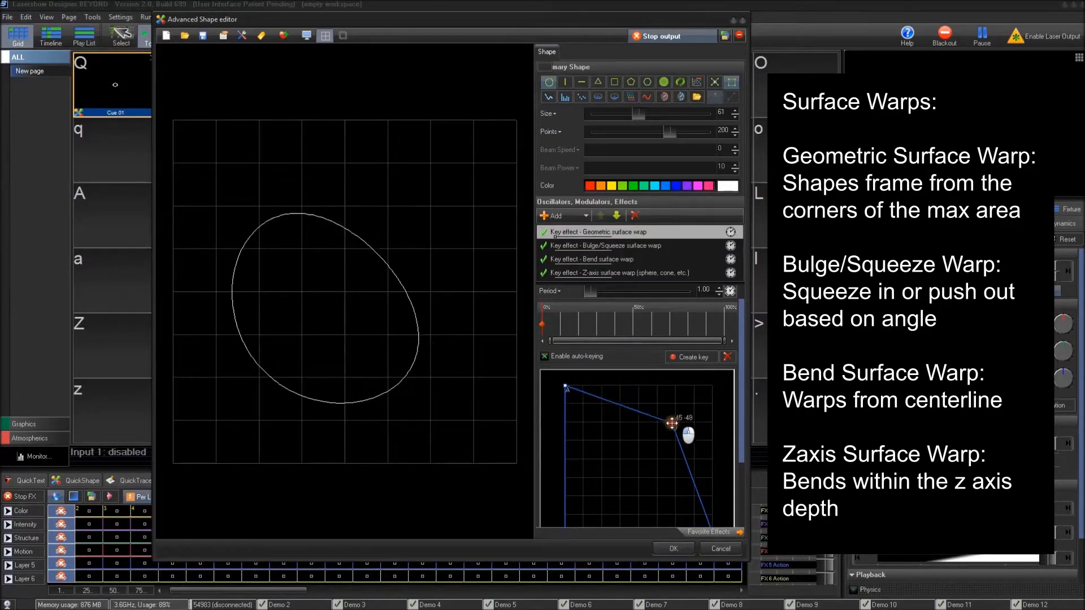
pyautogui.moveTo(671, 422); pyautogui.dragTo(625, 450)
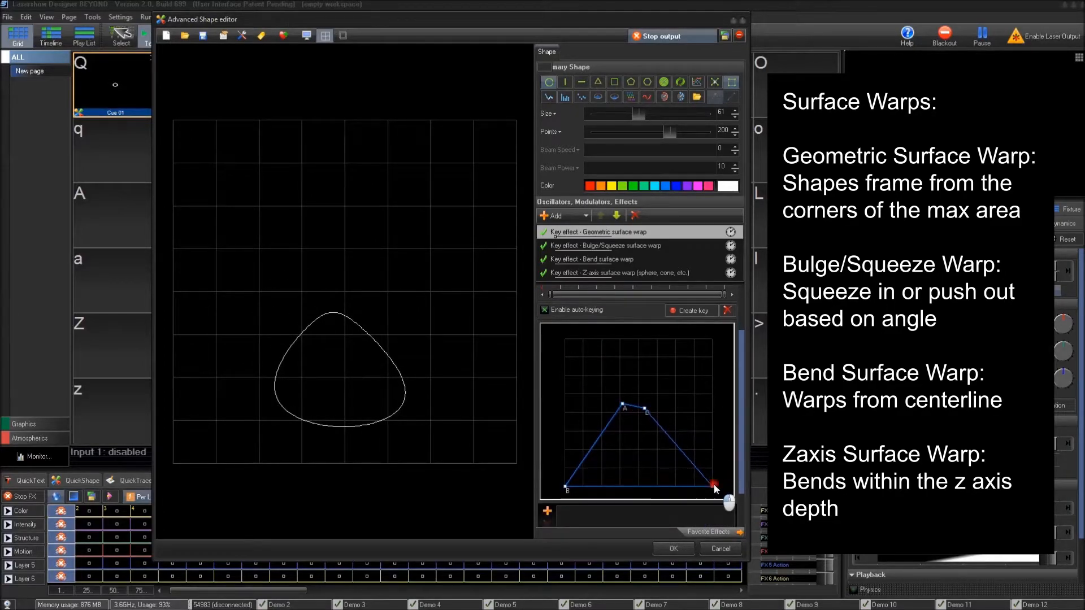
pyautogui.moveTo(712, 484); pyautogui.dragTo(566, 486)
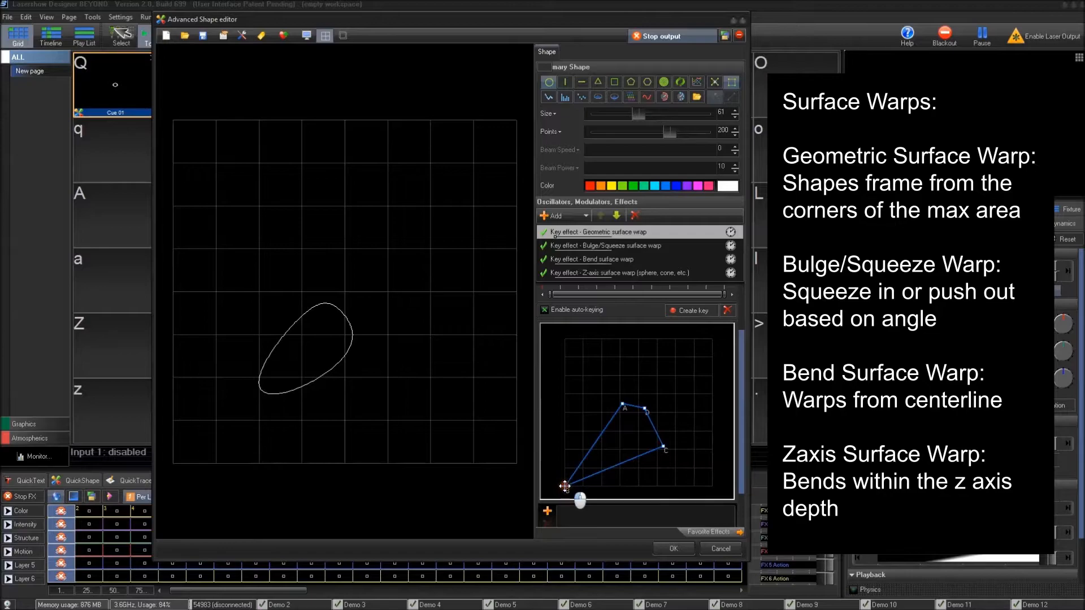
pyautogui.moveTo(565, 487); pyautogui.dragTo(592, 428)
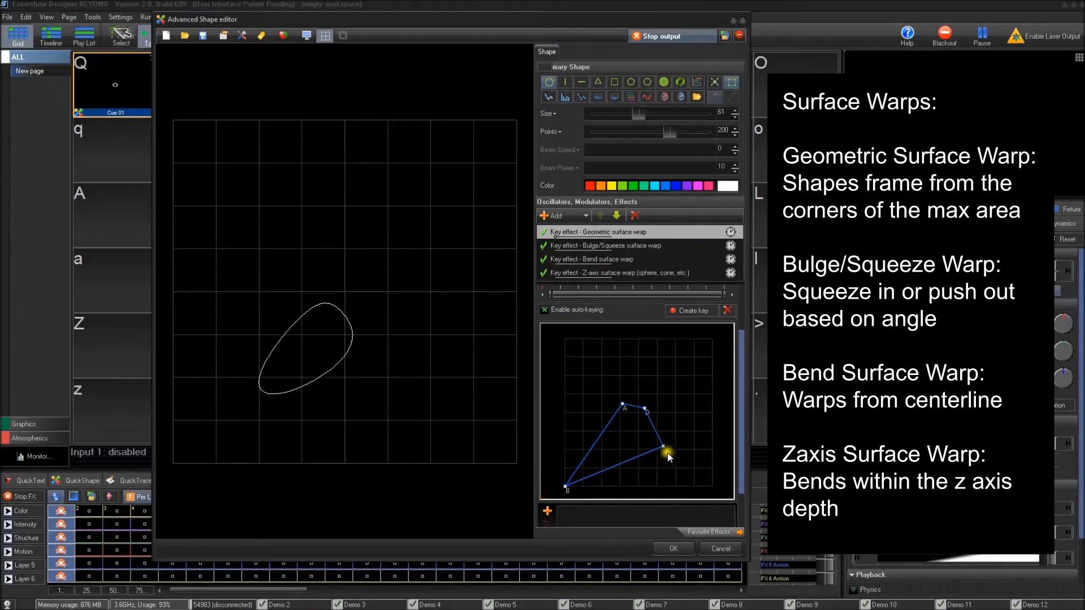
pyautogui.moveTo(666, 453); pyautogui.dragTo(697, 496)
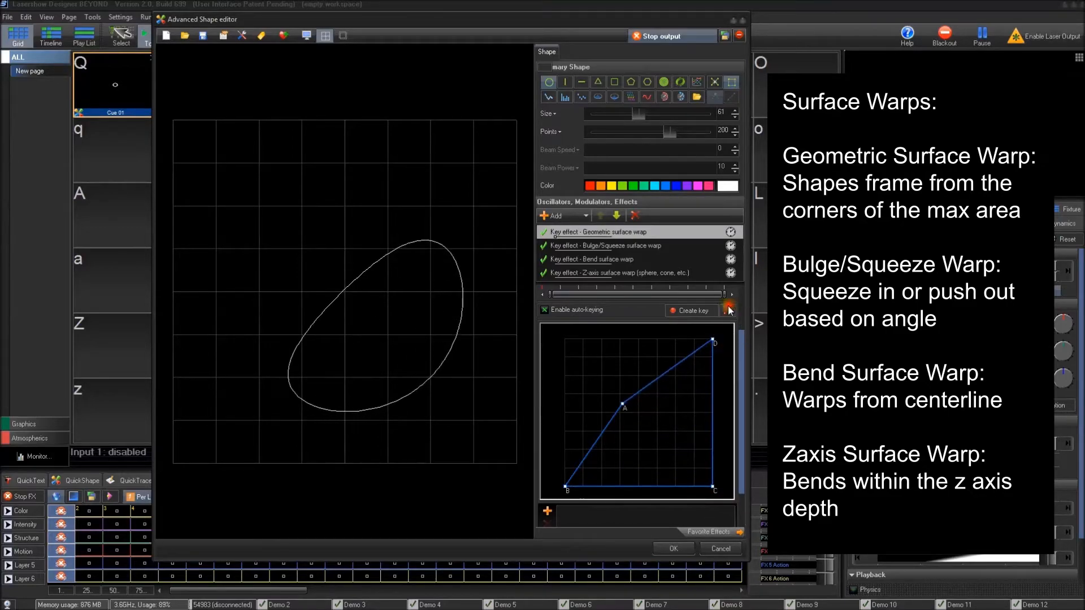
pyautogui.click(728, 310)
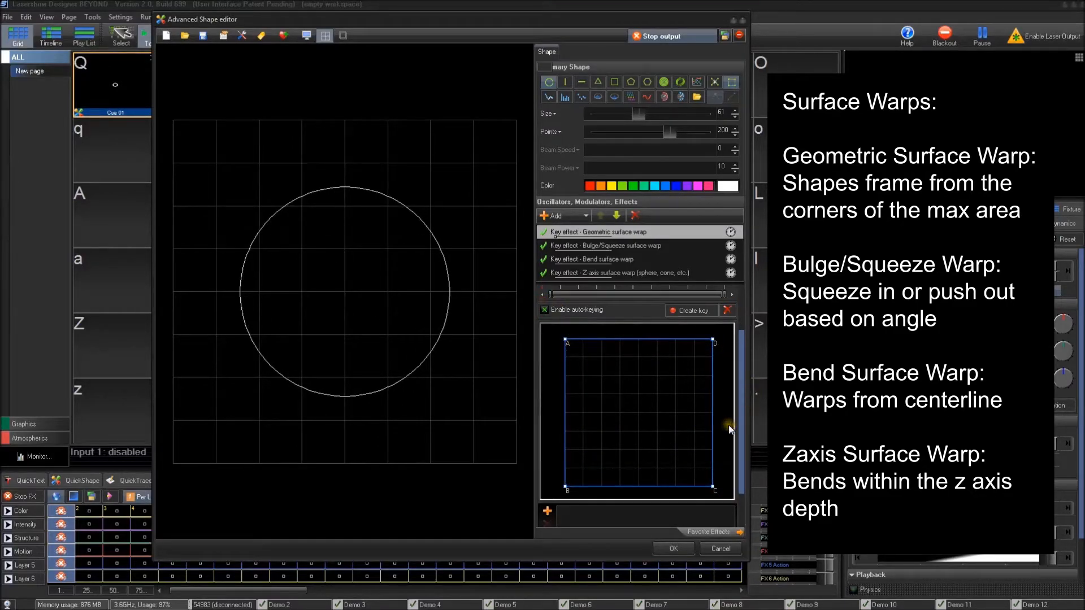
# Step: Switch the base shape to a square and skew it into a parallelogram
pyautogui.moveTo(567, 344); pyautogui.dragTo(591, 381)
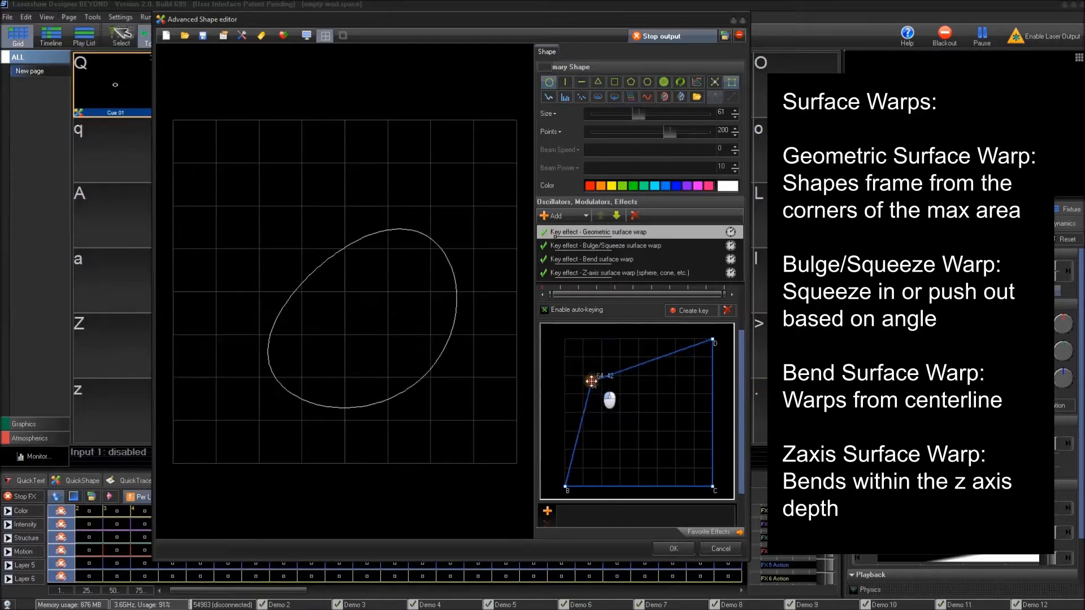
pyautogui.click(606, 83)
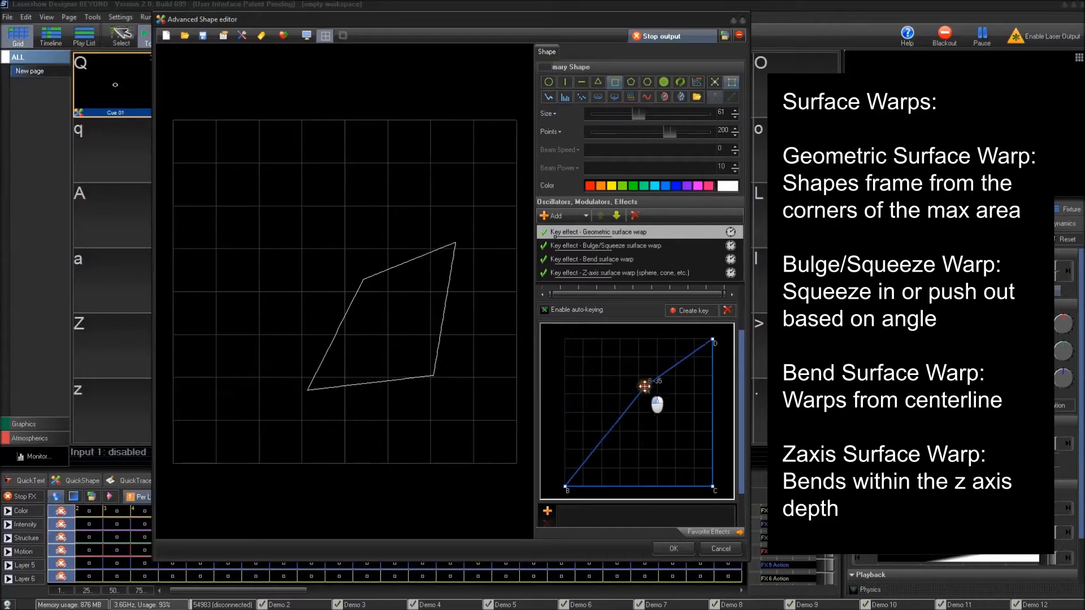
pyautogui.moveTo(645, 385); pyautogui.dragTo(682, 466)
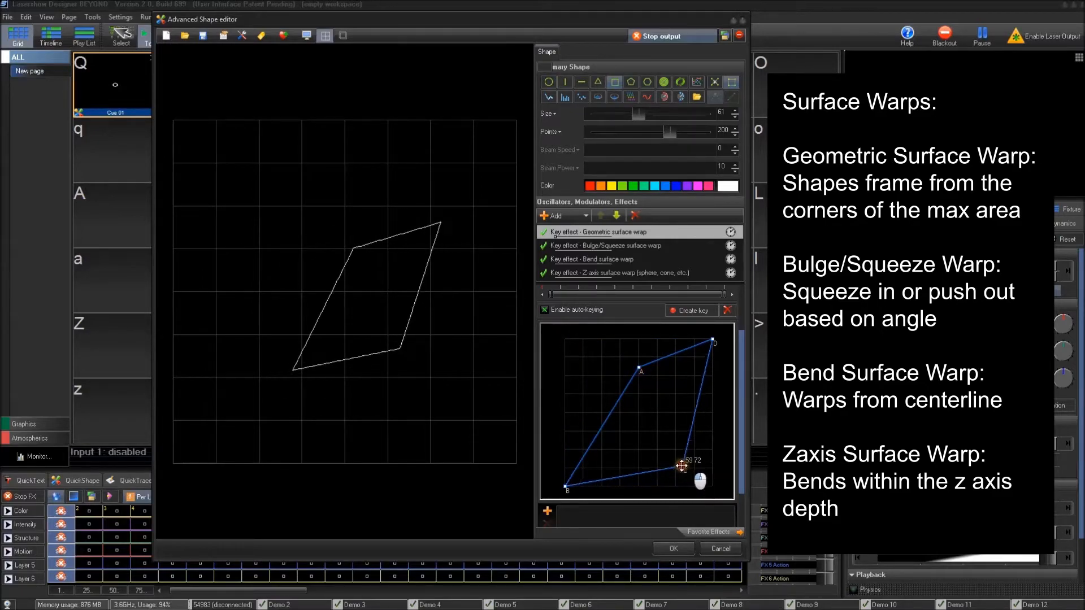
pyautogui.moveTo(681, 467); pyautogui.dragTo(578, 477)
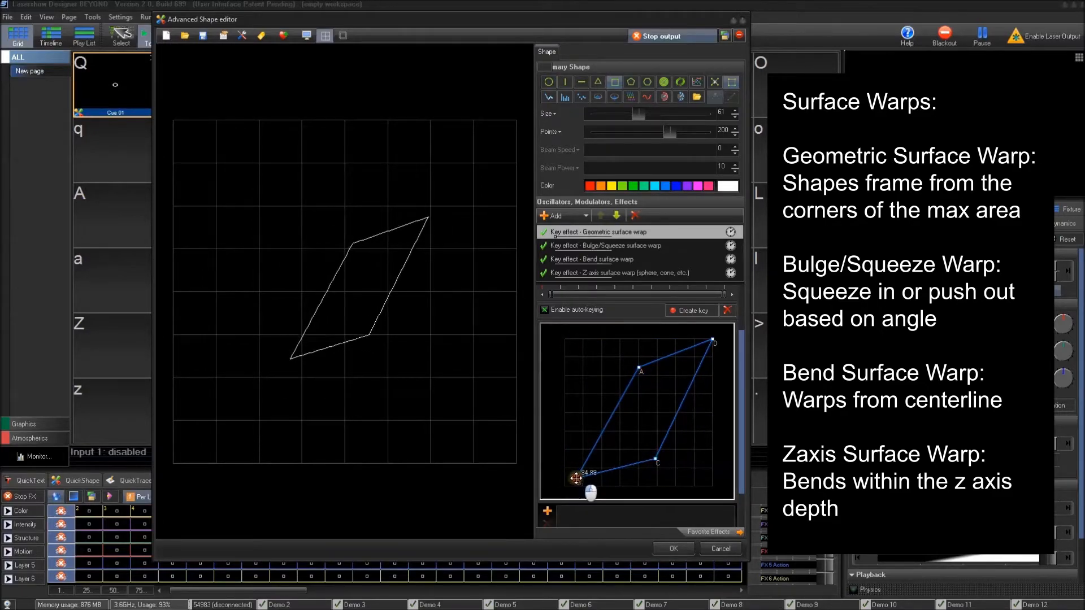
pyautogui.moveTo(578, 478); pyautogui.dragTo(598, 441)
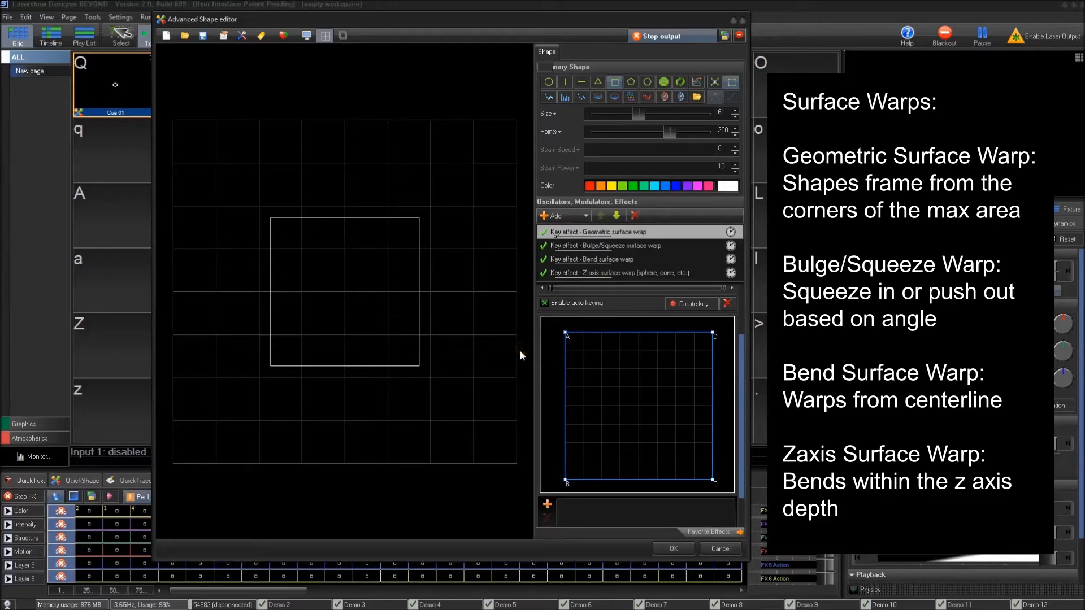
# Step: Pull a warp frame corner inward, then drag it back out
pyautogui.moveTo(566, 336); pyautogui.dragTo(583, 352)
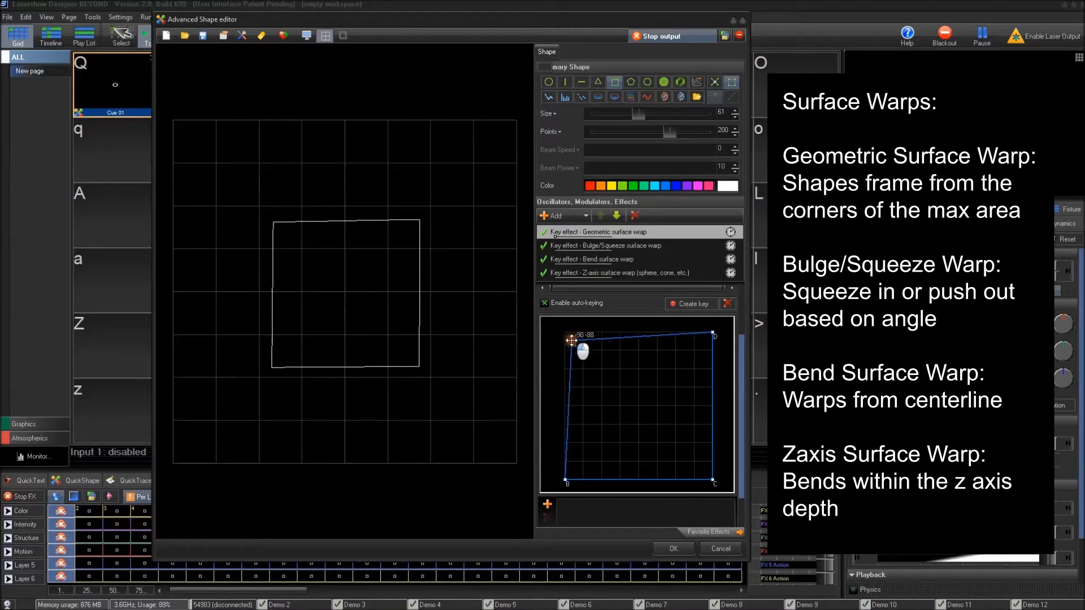
pyautogui.moveTo(571, 338); pyautogui.dragTo(709, 336)
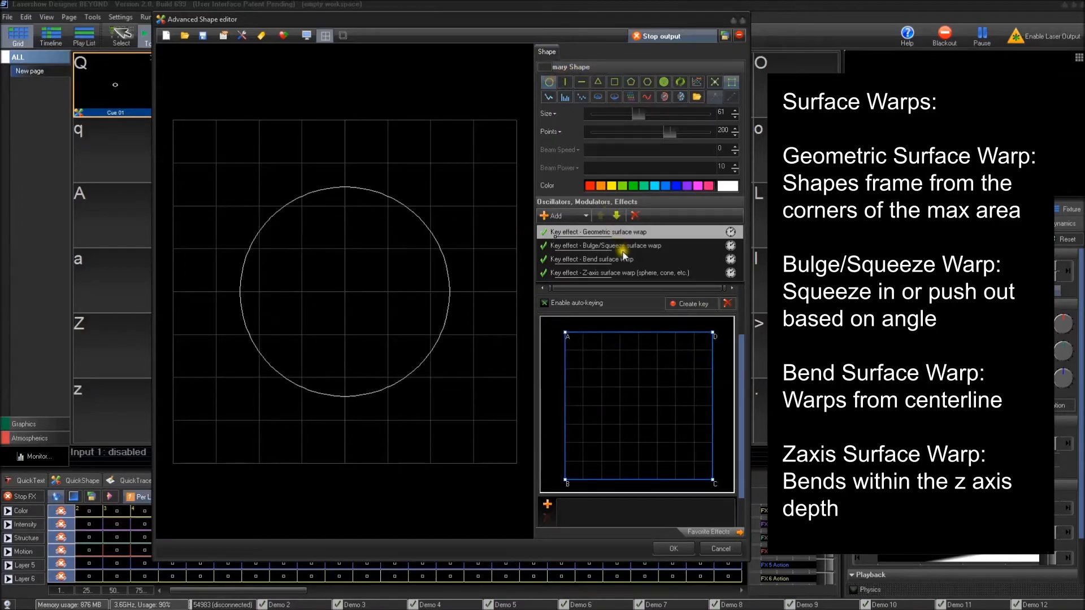
# Step: Shape the Bulge/Squeeze curve into a teardrop, resetting its angle to 0
pyautogui.click(605, 245)
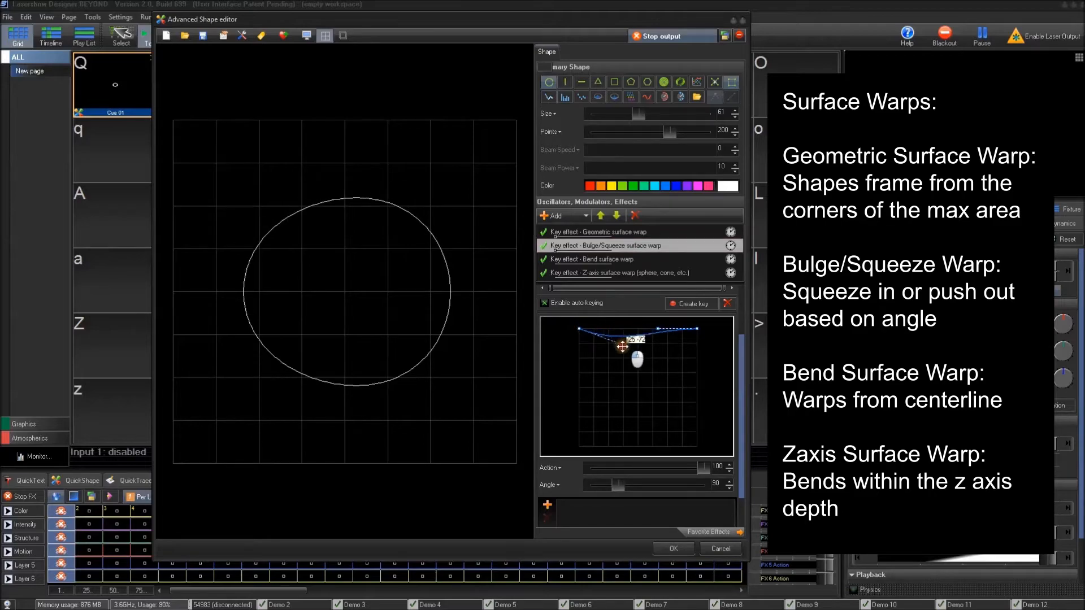
pyautogui.moveTo(622, 346); pyautogui.dragTo(607, 442)
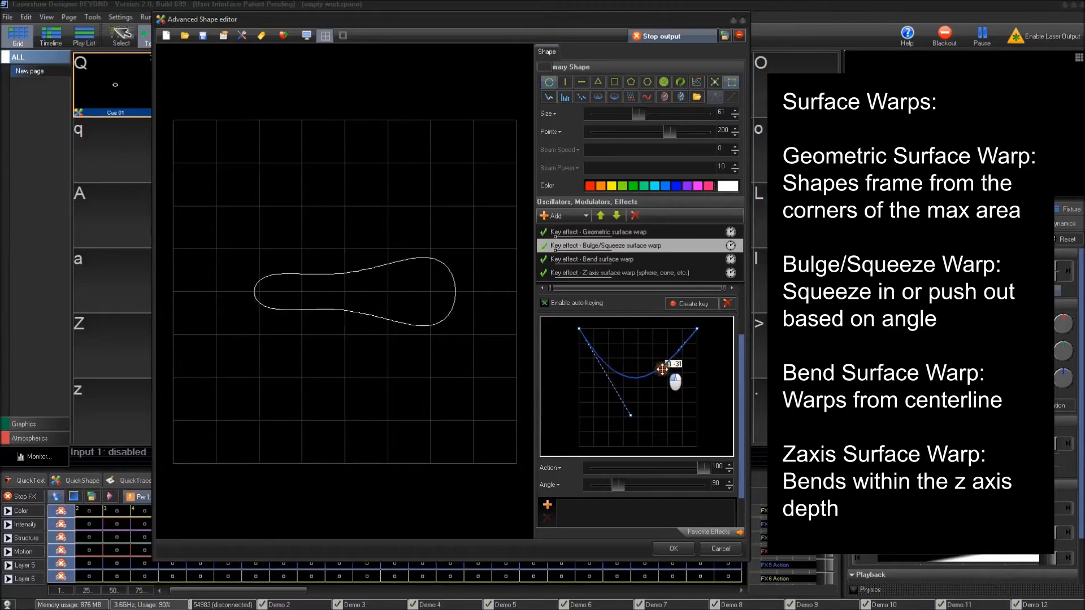
pyautogui.moveTo(612, 484); pyautogui.dragTo(654, 484)
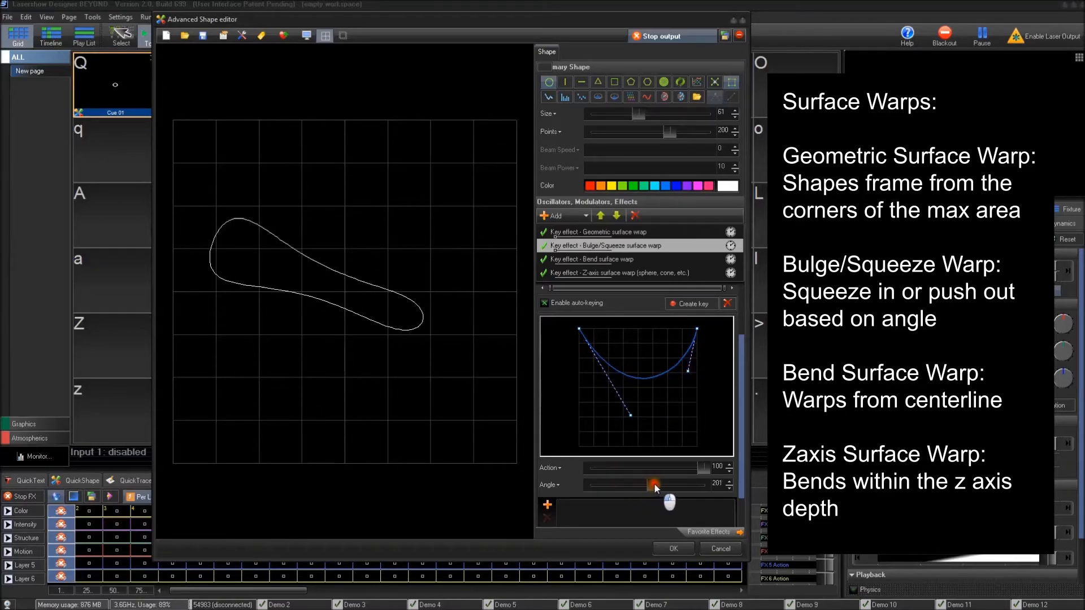
pyautogui.moveTo(652, 484); pyautogui.dragTo(698, 484)
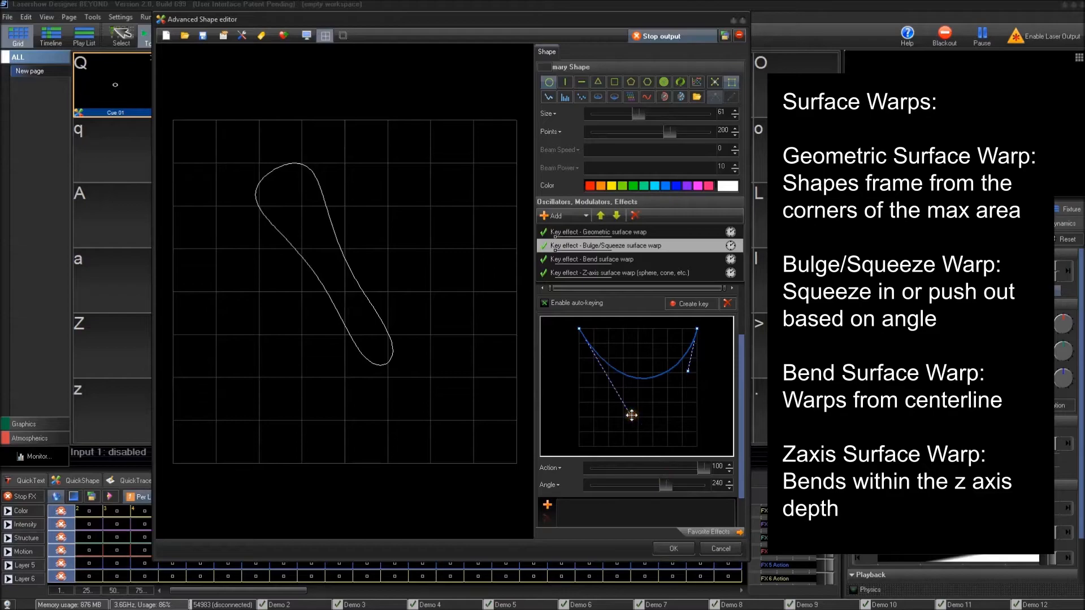
pyautogui.moveTo(631, 416); pyautogui.dragTo(660, 310)
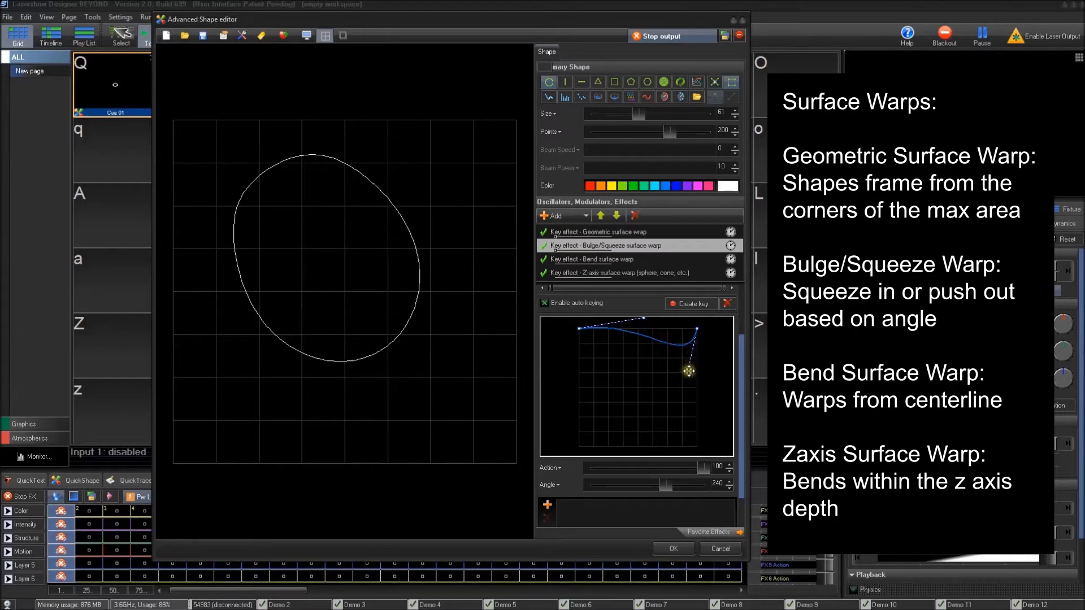
pyautogui.moveTo(688, 371); pyautogui.dragTo(657, 346)
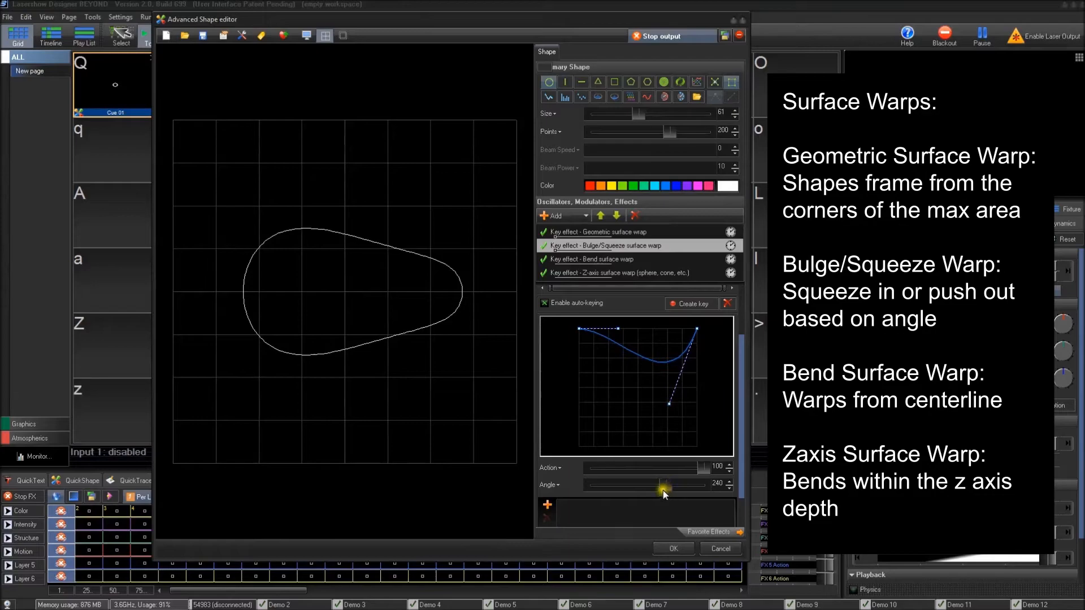
pyautogui.moveTo(664, 483); pyautogui.dragTo(578, 483)
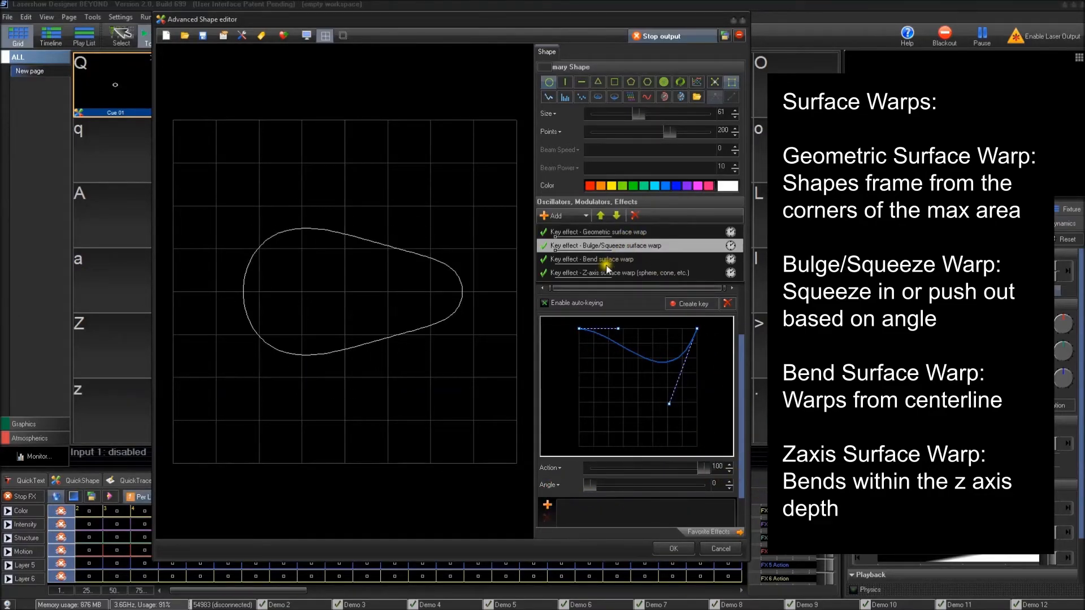
# Step: Disable Bulge/Squeeze and drag the Bend warp curve into a gentle dip
pyautogui.click(544, 245)
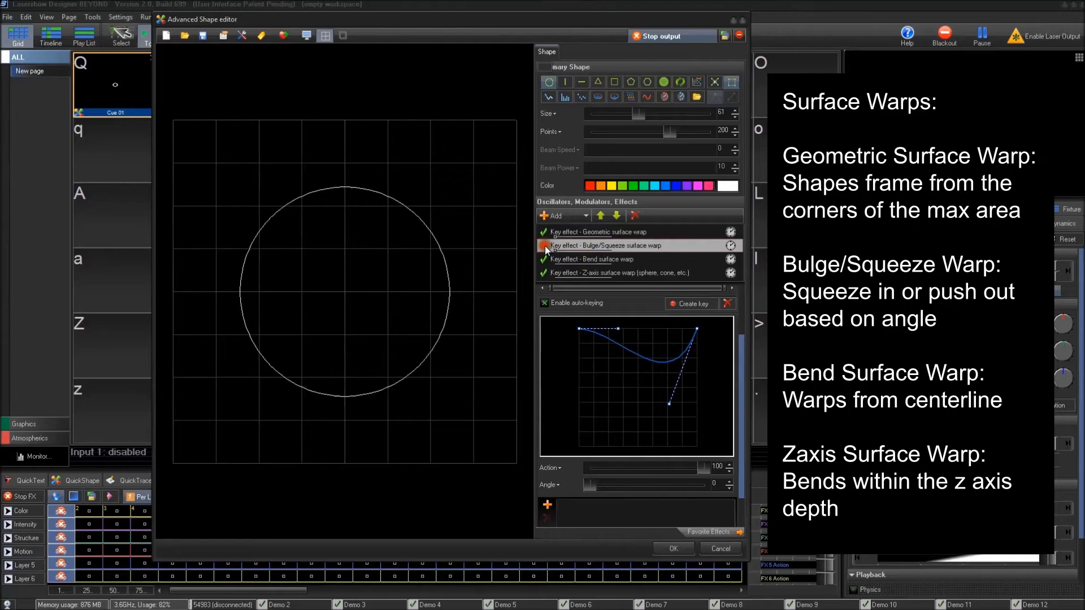
pyautogui.click(592, 259)
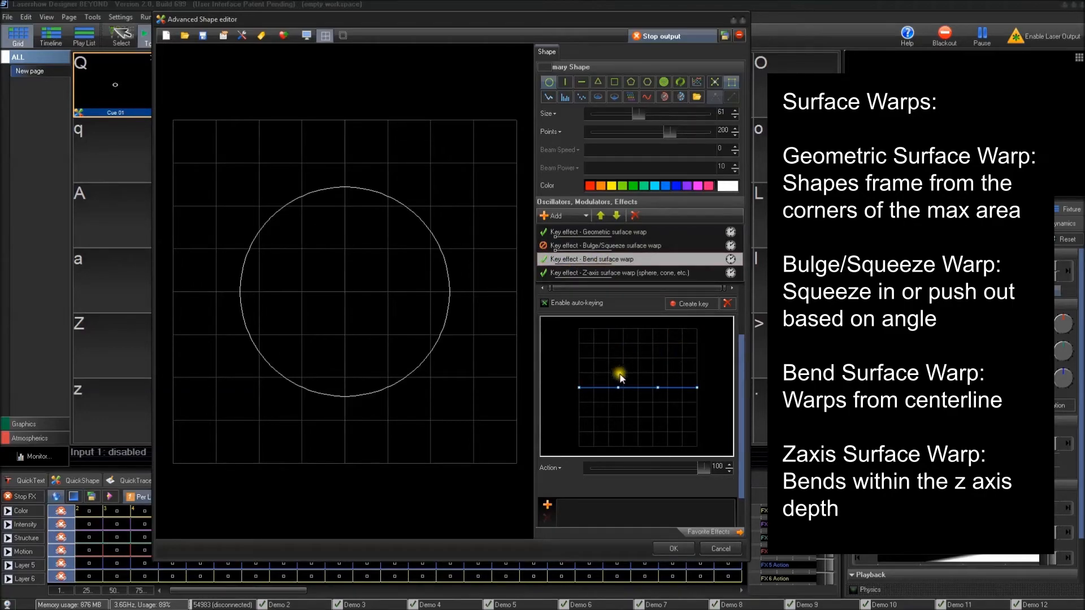
pyautogui.moveTo(616, 388); pyautogui.dragTo(625, 346)
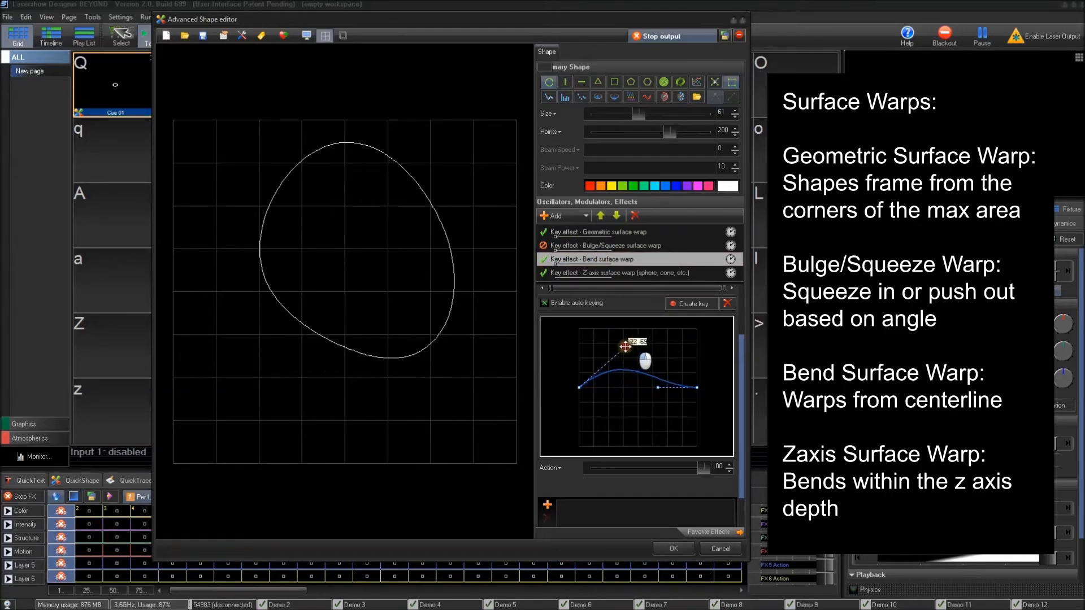
pyautogui.moveTo(626, 345); pyautogui.dragTo(678, 377)
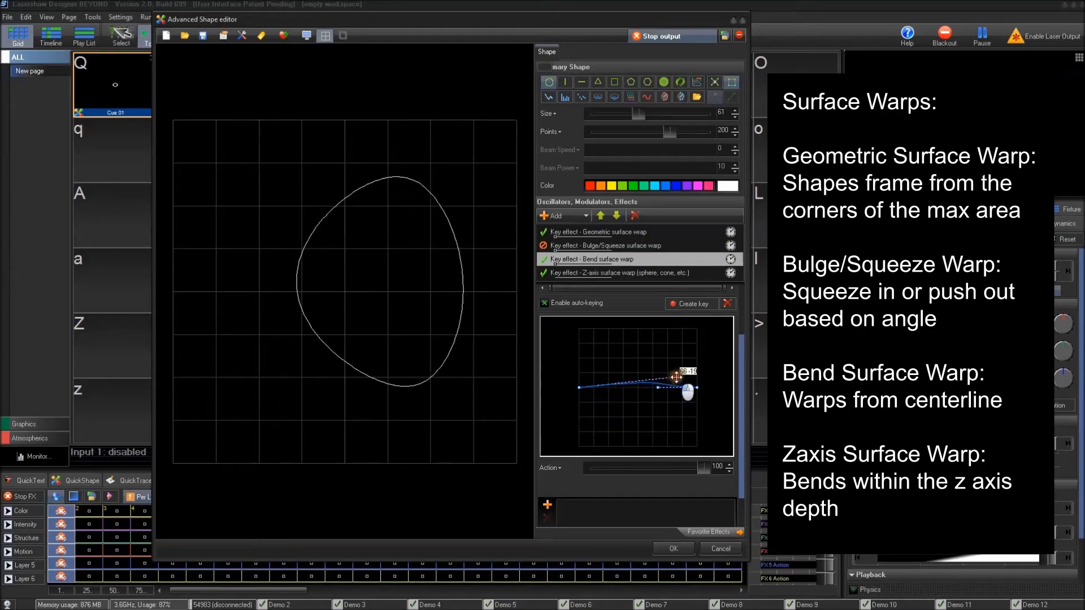
pyautogui.moveTo(675, 376); pyautogui.dragTo(709, 382)
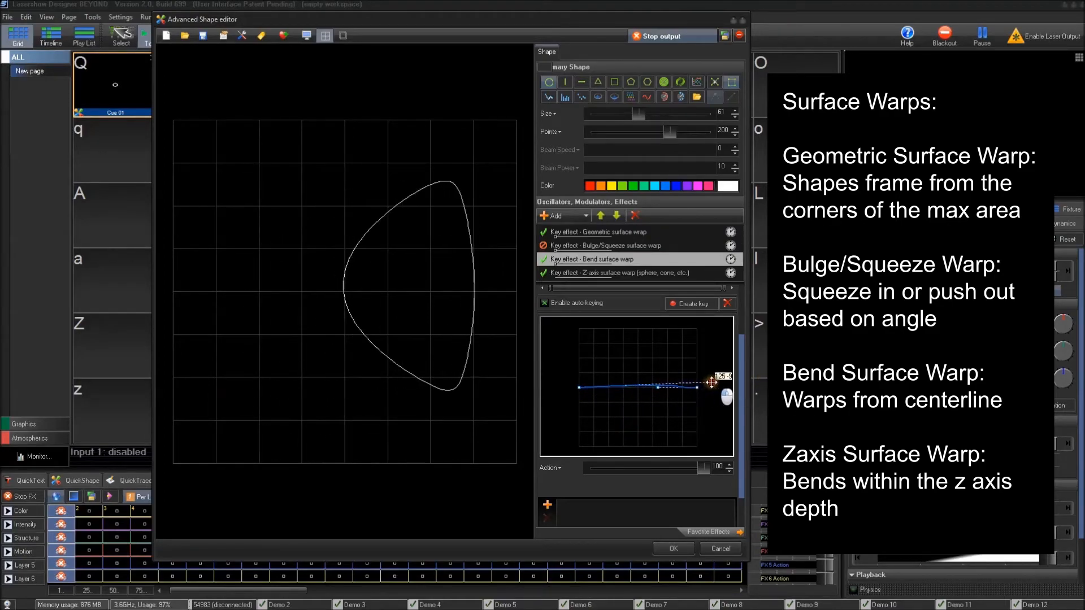
pyautogui.moveTo(716, 382); pyautogui.dragTo(623, 400)
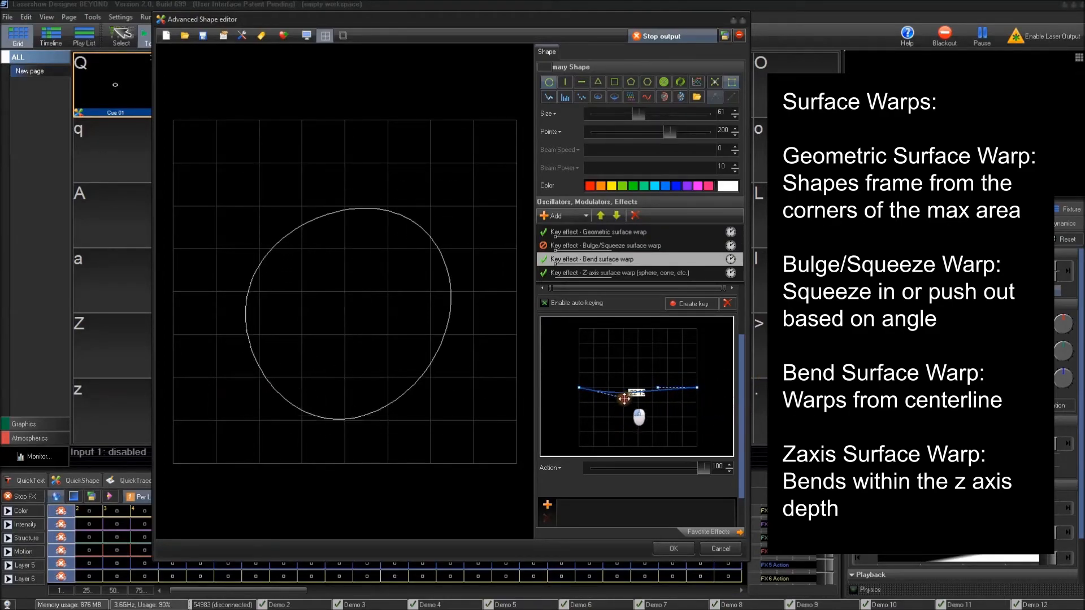
pyautogui.moveTo(622, 400); pyautogui.dragTo(660, 394)
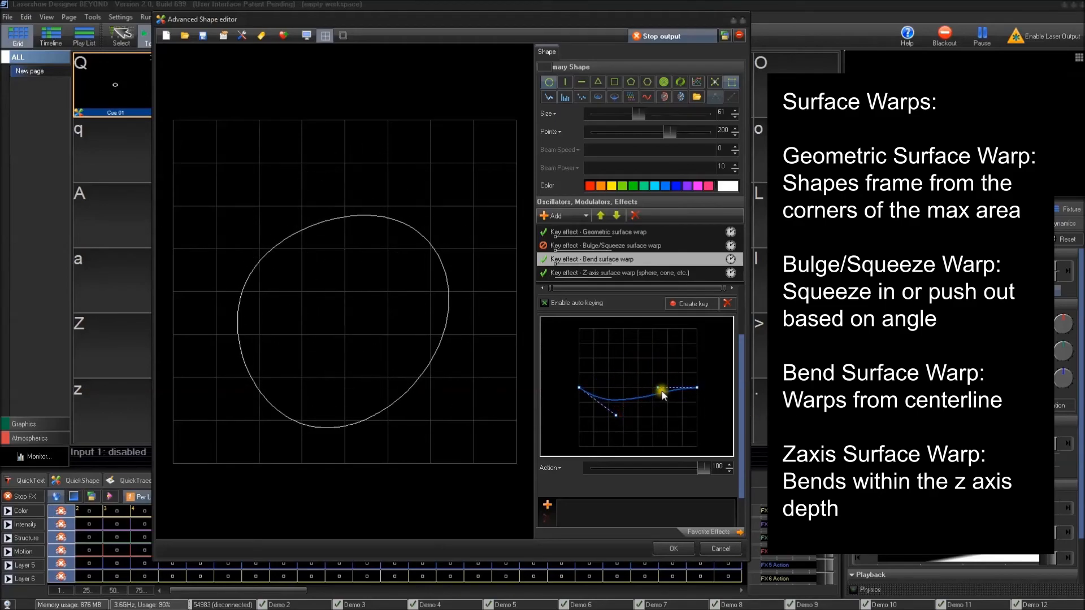
# Step: Shape the bend into an S-curve, then switch the Bend warp off
pyautogui.moveTo(655, 390); pyautogui.dragTo(663, 354)
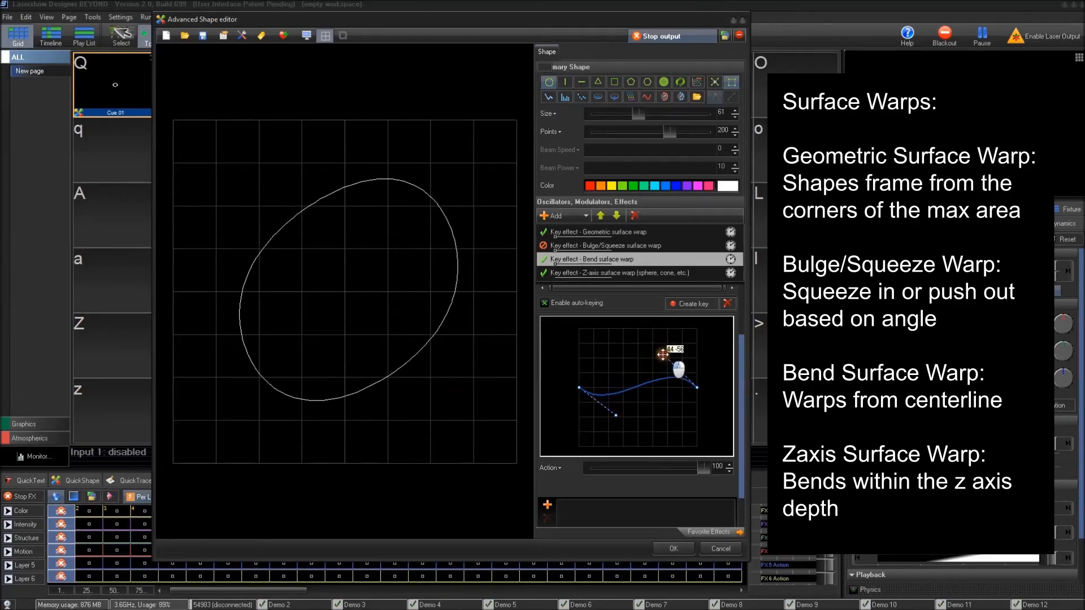
pyautogui.moveTo(675, 354); pyautogui.dragTo(629, 446)
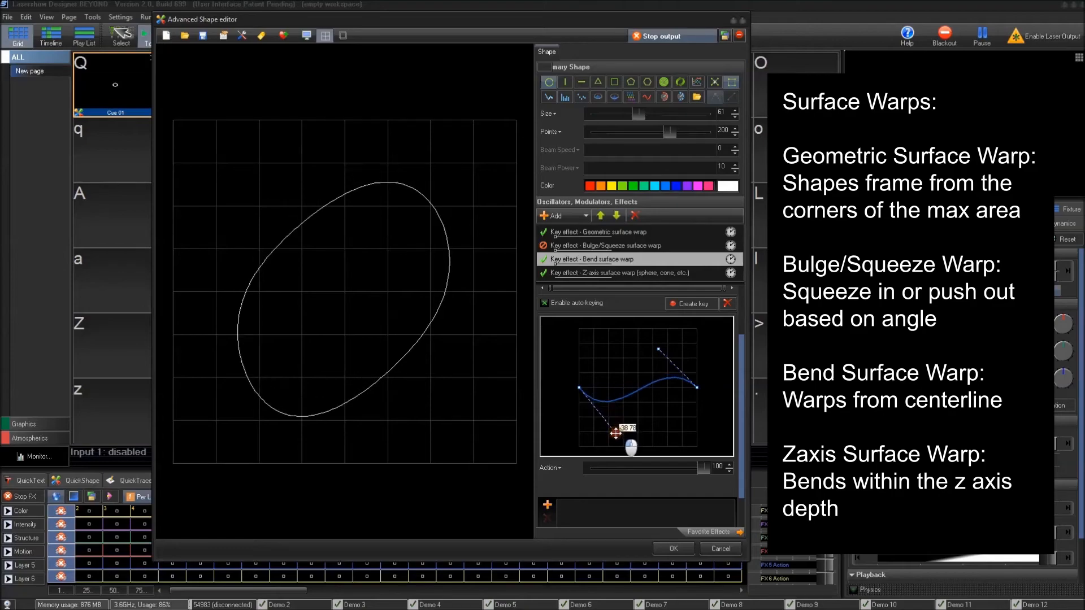
pyautogui.moveTo(614, 432); pyautogui.dragTo(650, 346)
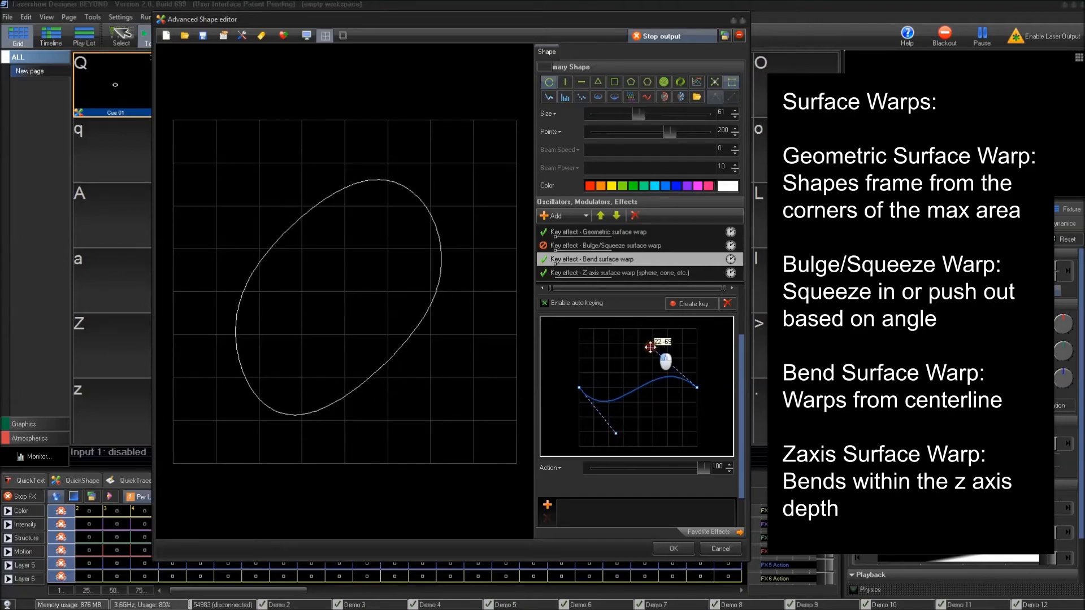
pyautogui.moveTo(650, 348); pyautogui.dragTo(613, 431)
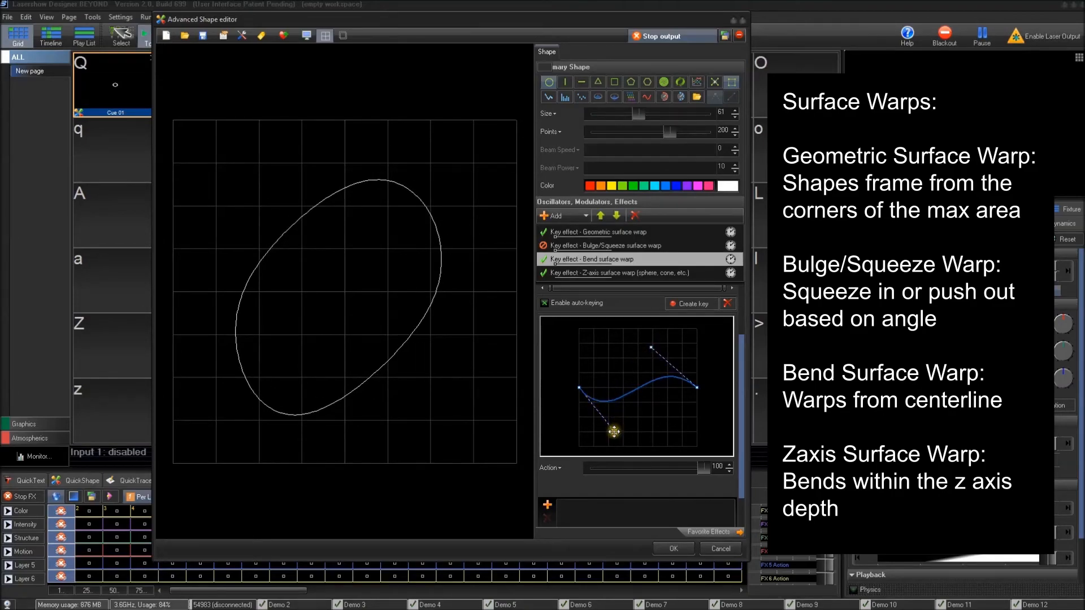
pyautogui.moveTo(614, 431); pyautogui.dragTo(611, 421)
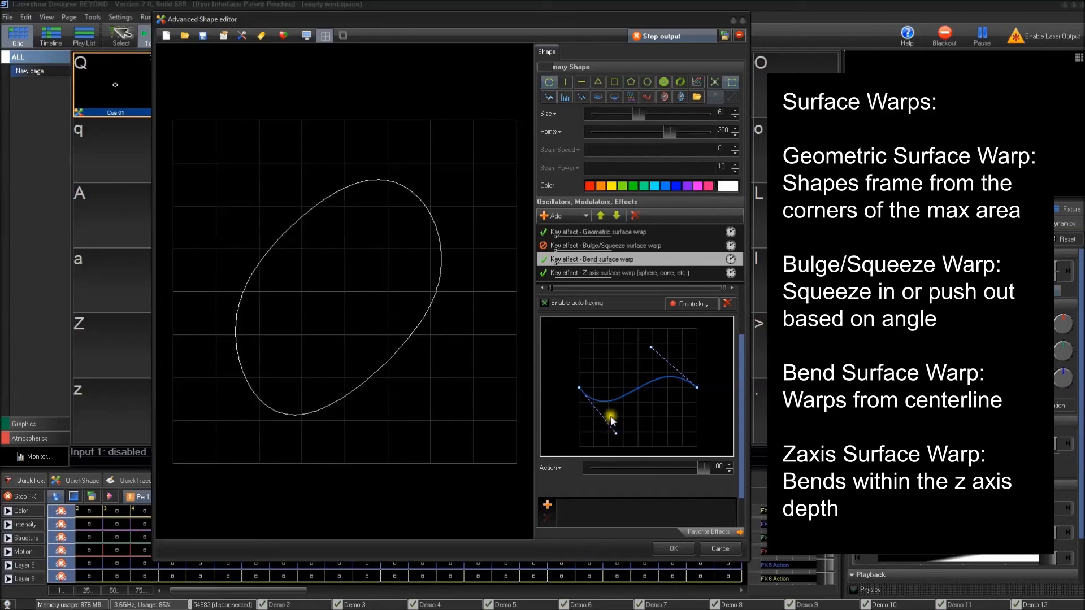
pyautogui.click(620, 272)
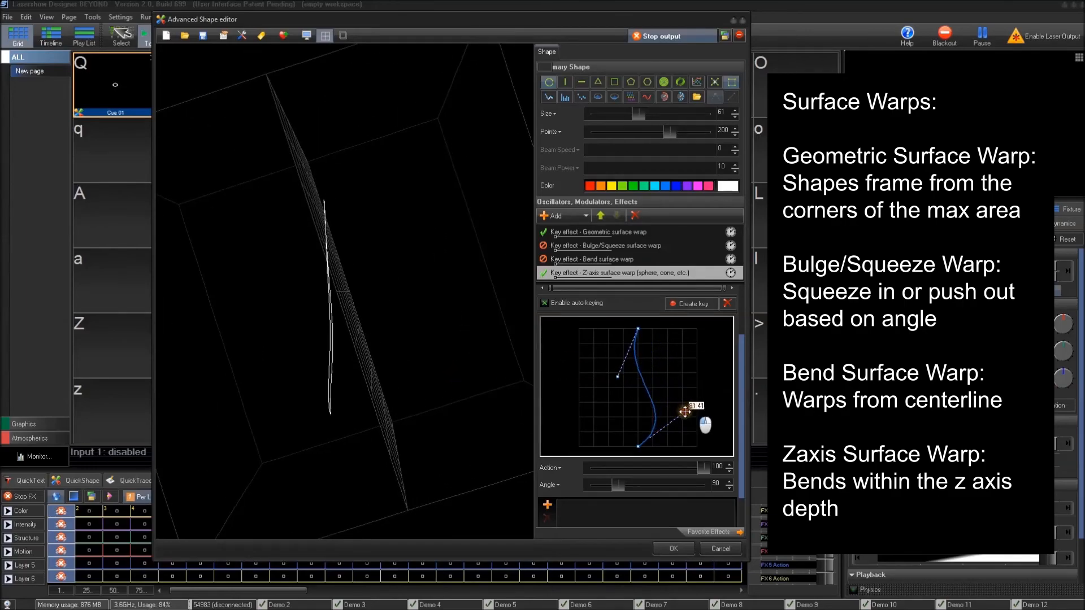
# Step: Drag the Z-axis surface warp curve handle to bend the circle more strongly in depth
pyautogui.moveTo(685, 412); pyautogui.dragTo(613, 380)
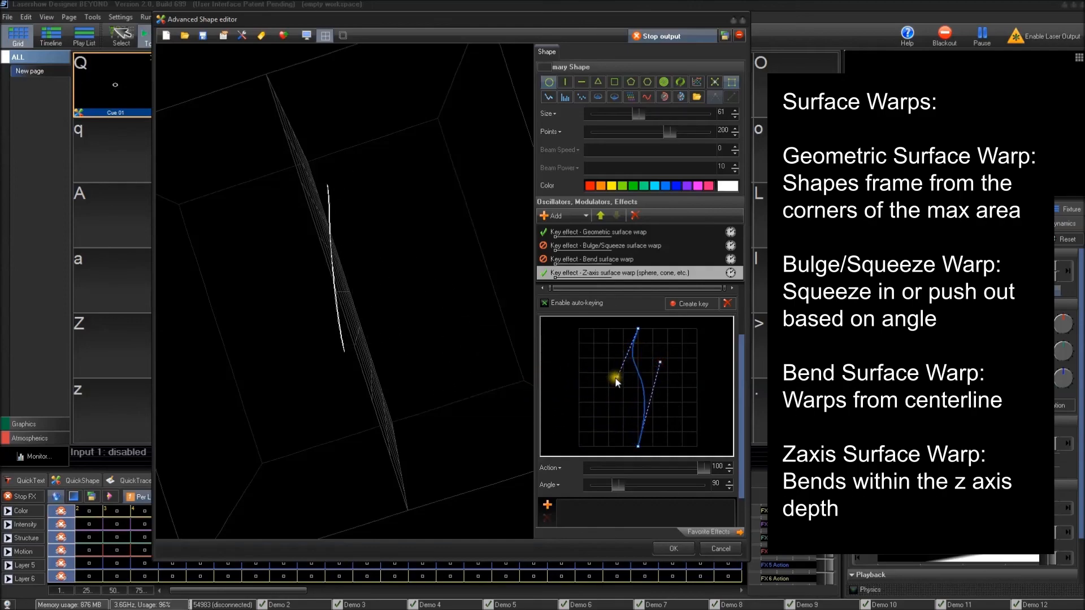